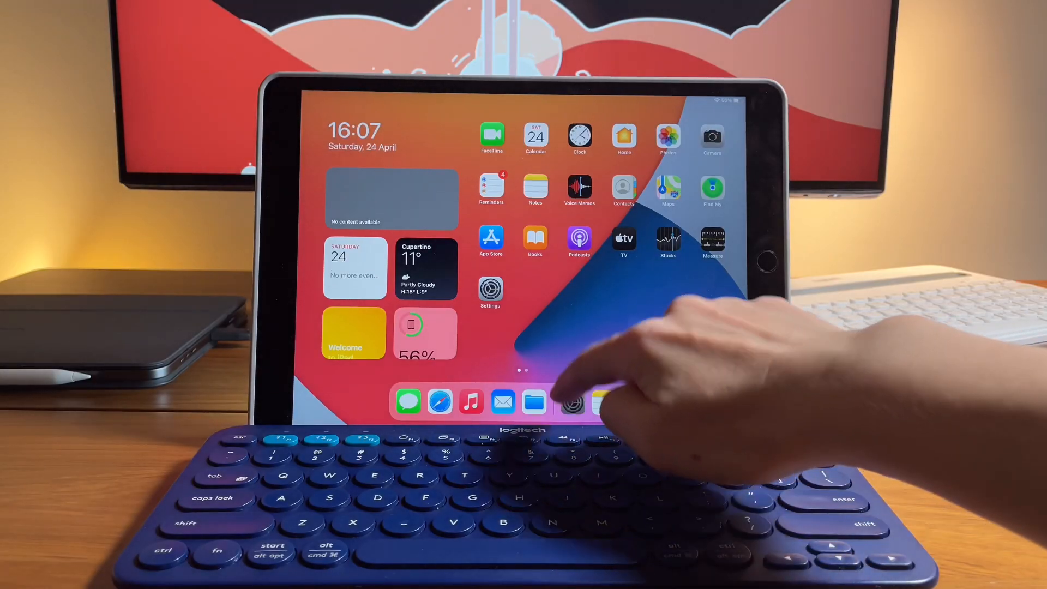
# Confirm iPadOS 14.5 is up to date under General > Software Update, then go into Keyboard settings
pyautogui.click(490, 292)
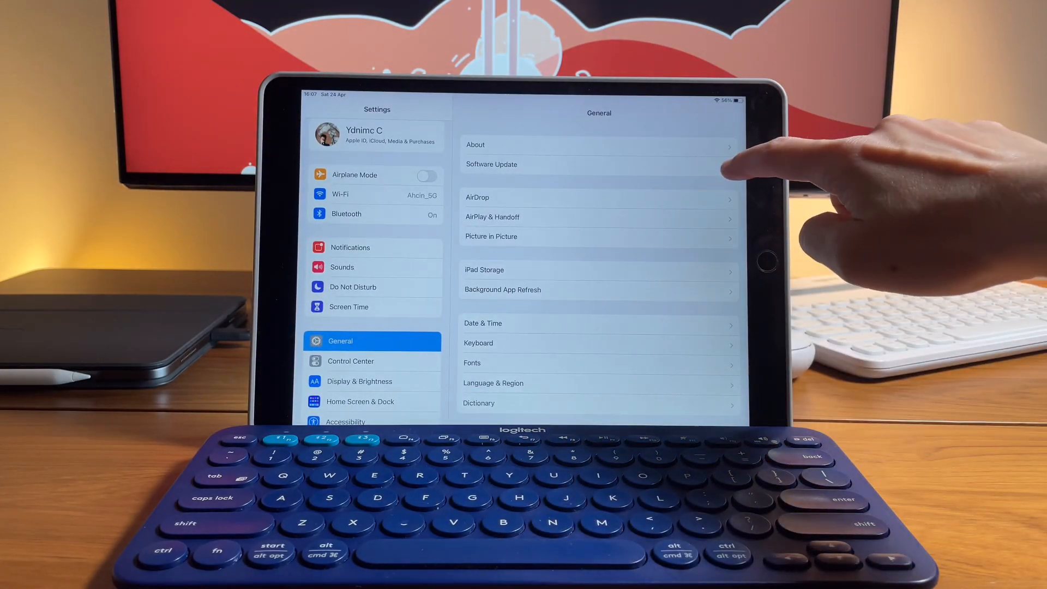
pyautogui.click(491, 164)
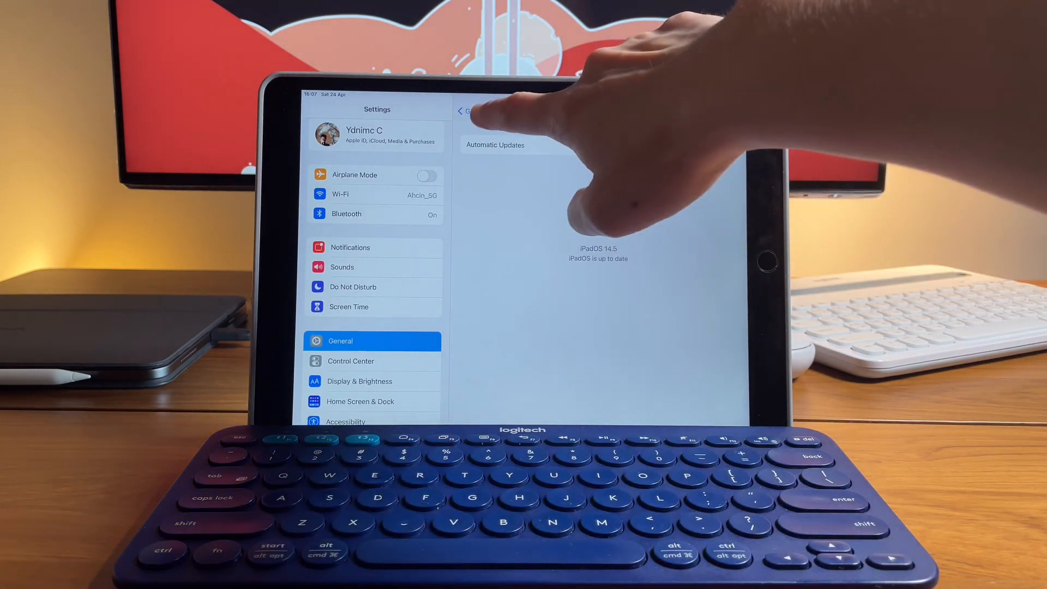
pyautogui.click(462, 111)
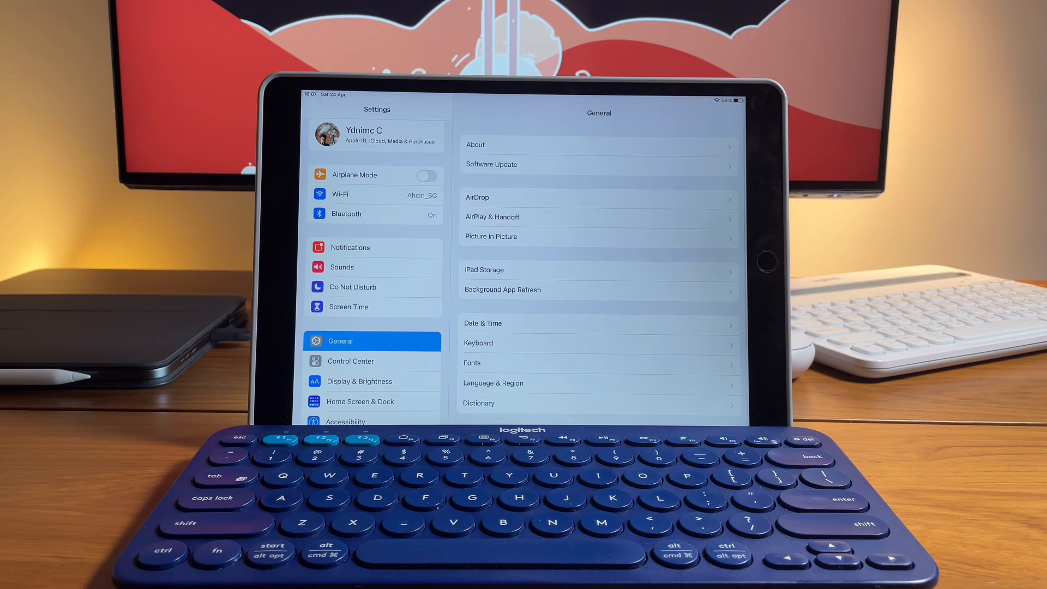
pyautogui.click(478, 343)
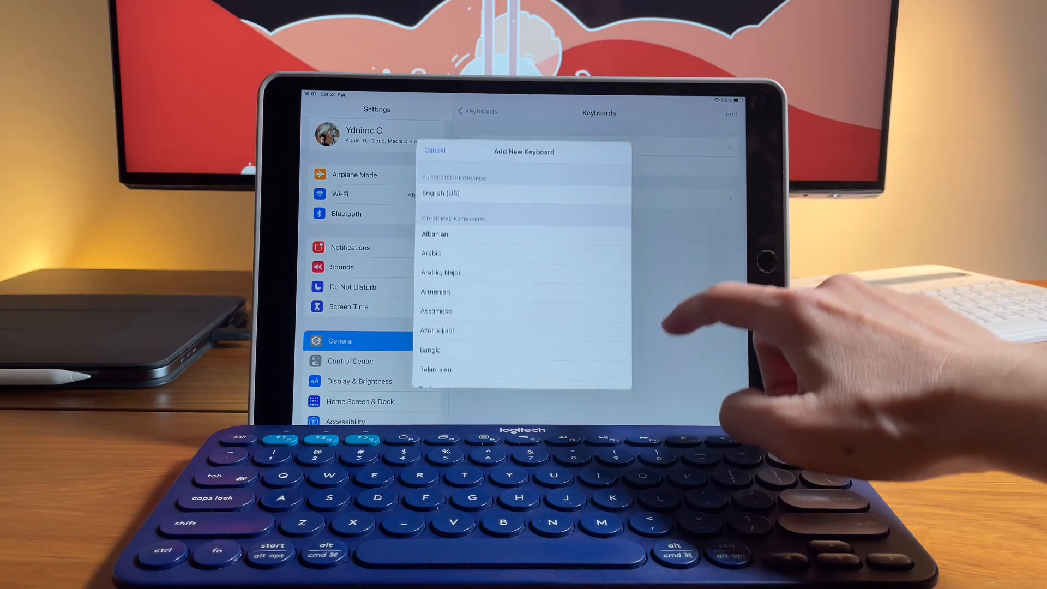
# Add Thai from the keyboard list so it joins English (US) and Emoji, then return to Keyboards
pyautogui.scroll(-3)
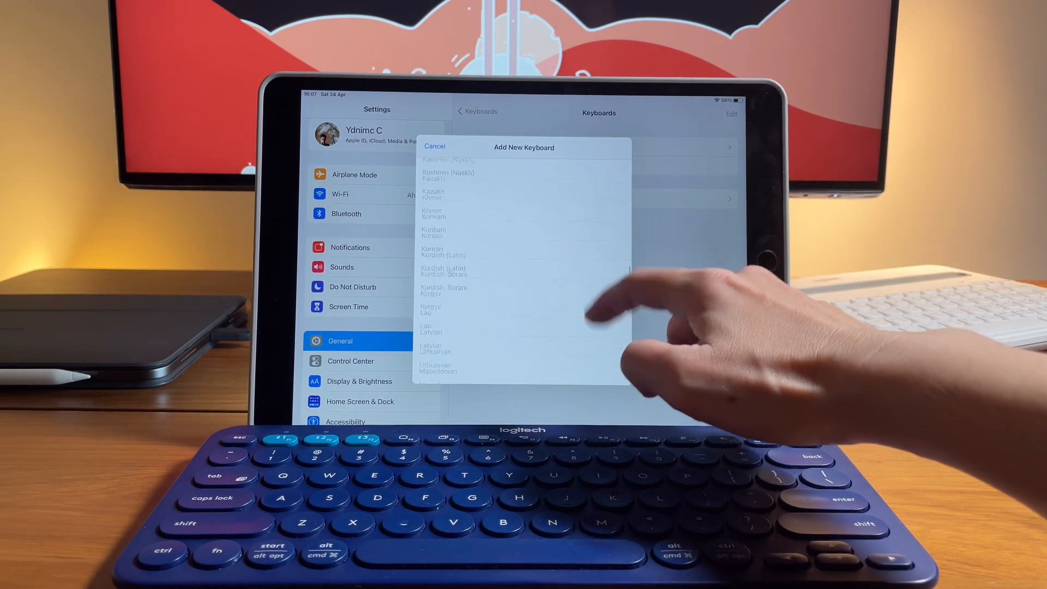
pyautogui.scroll(-3)
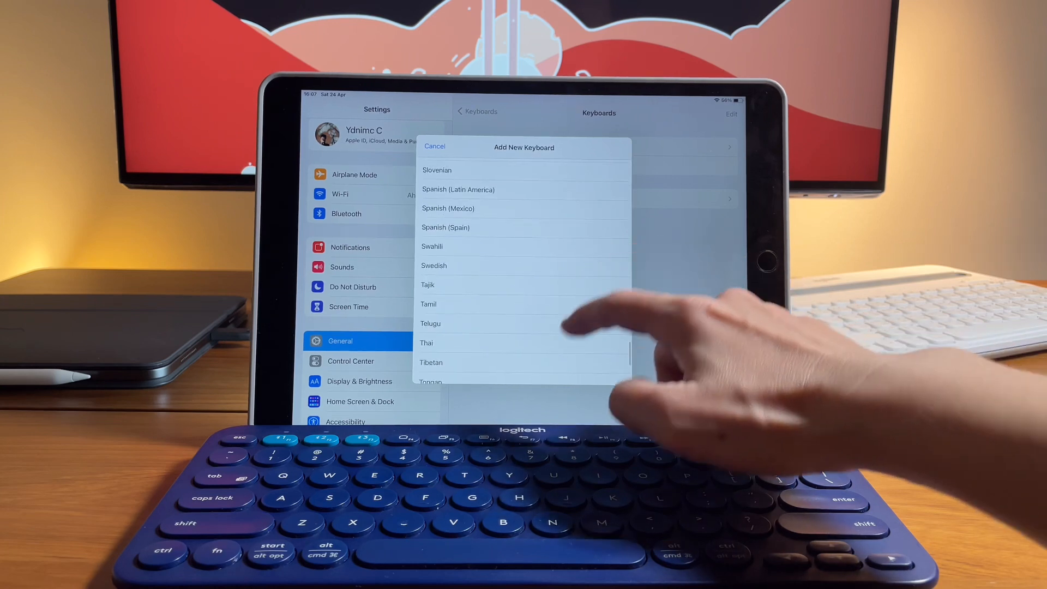
pyautogui.click(426, 342)
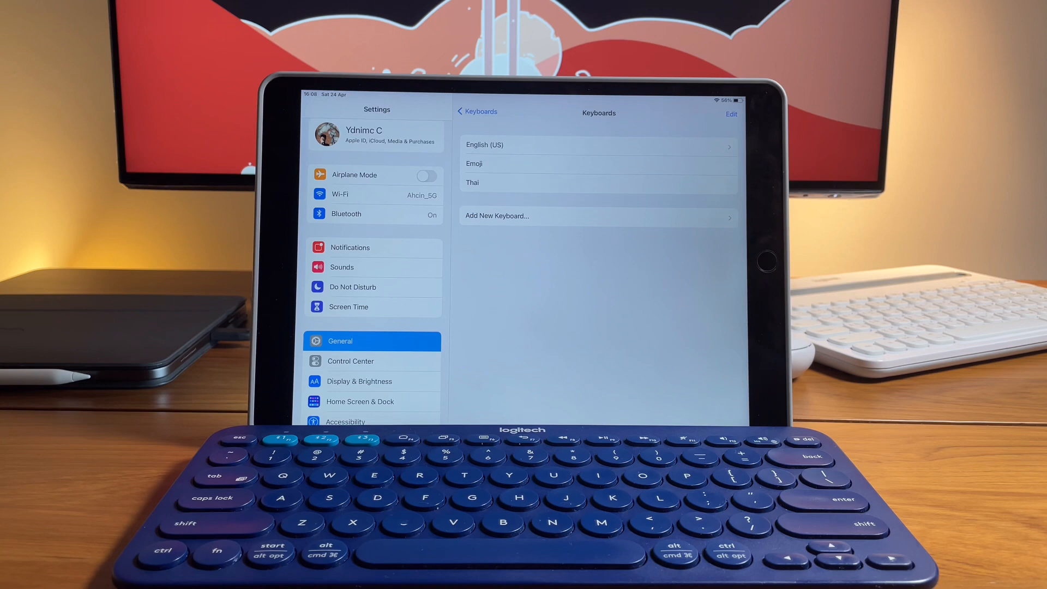
pyautogui.click(477, 111)
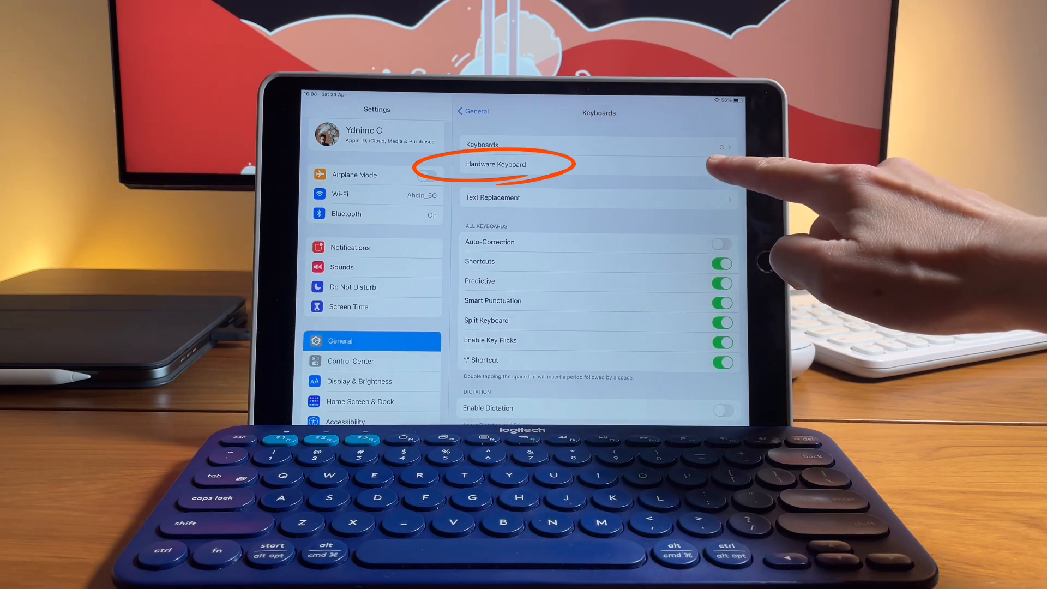
# Bring up the Hardware Keyboard settings page
pyautogui.click(514, 165)
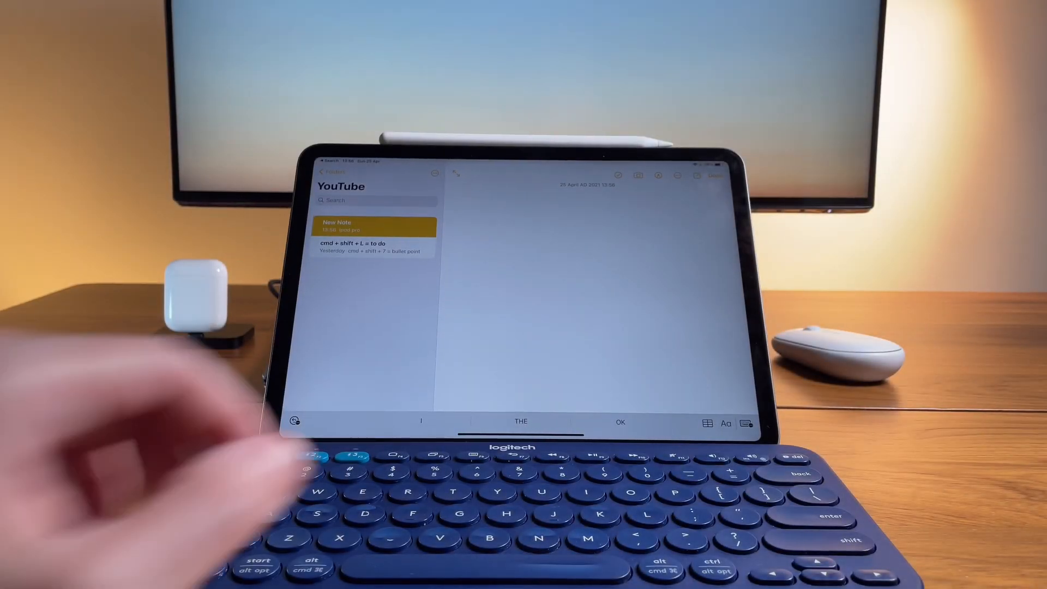
# Start the K380 IPAD PRO note with HELLO, hi, Hi and WORLD! test lines
pyautogui.write('K3B')
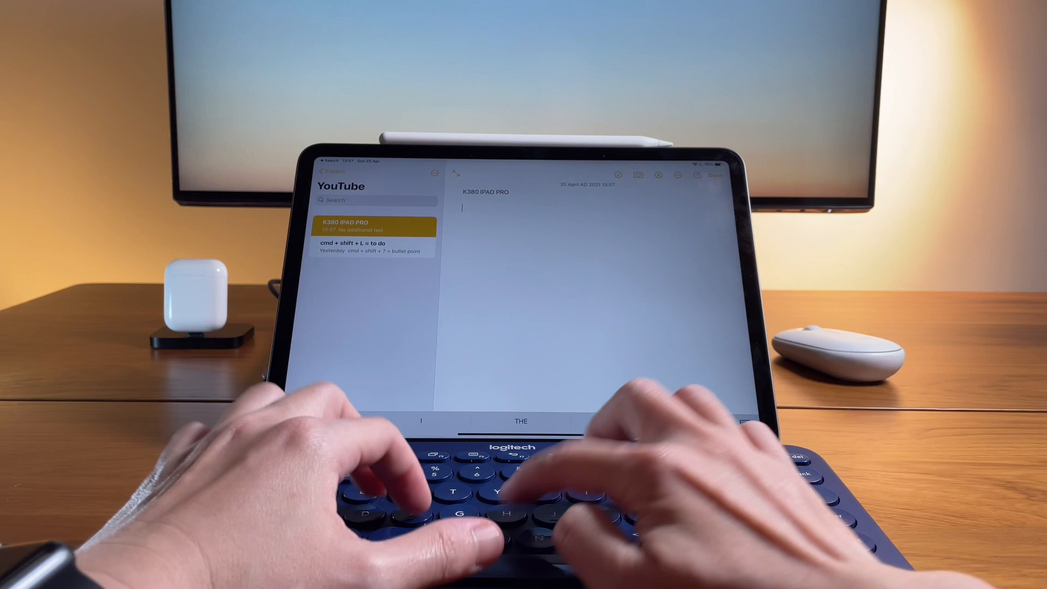
pyautogui.write('HELLO')
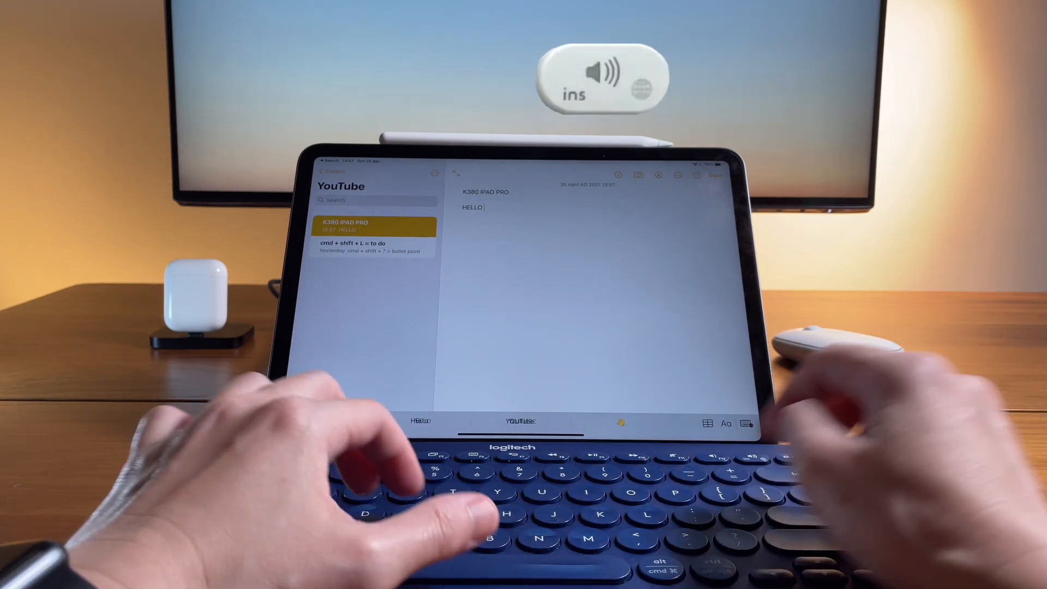
pyautogui.write('hi')
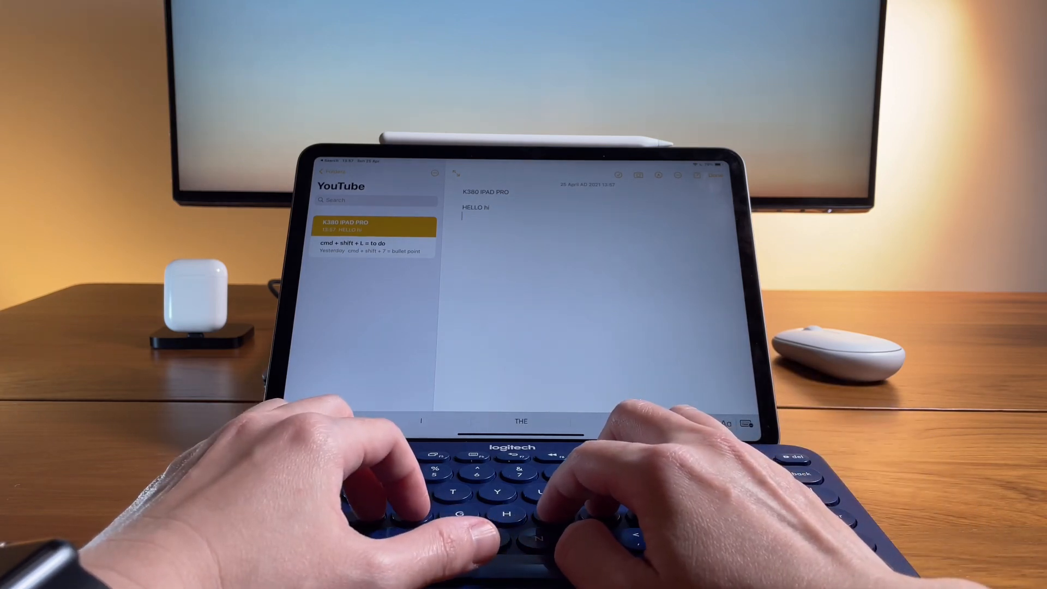
pyautogui.write('Hi')
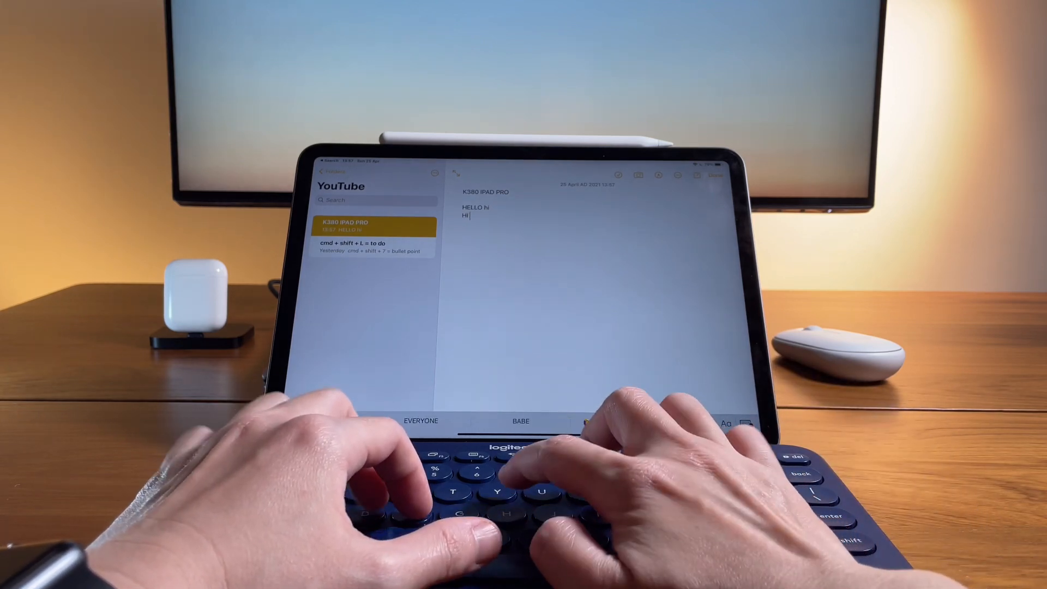
pyautogui.write('WORLD!')
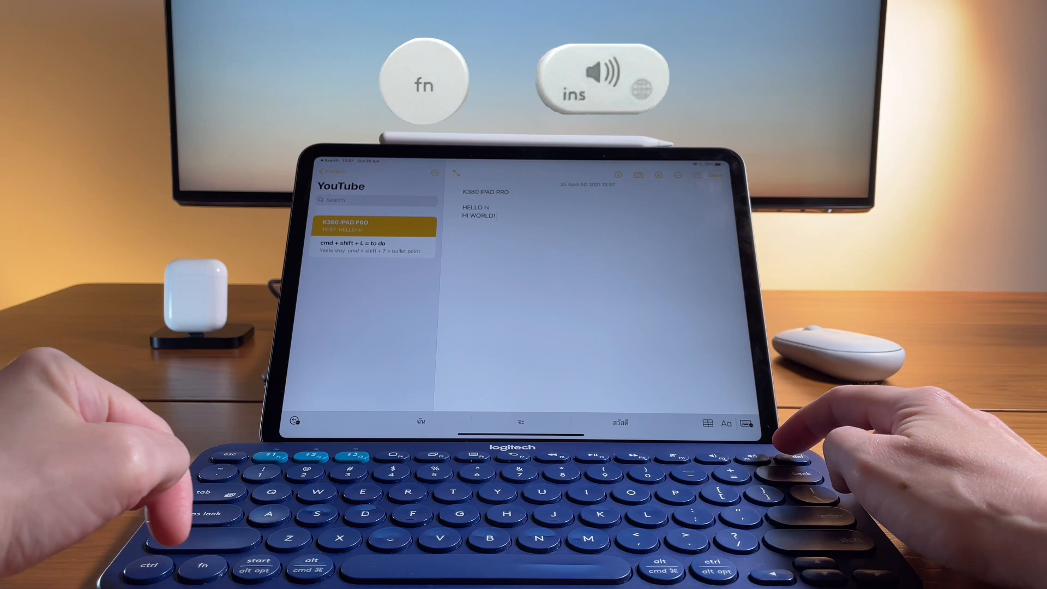
# Add lines 'thai language?? NO!', 'ENGLISH YES!' and 'change language does not work!'
pyautogui.write('thai languag')
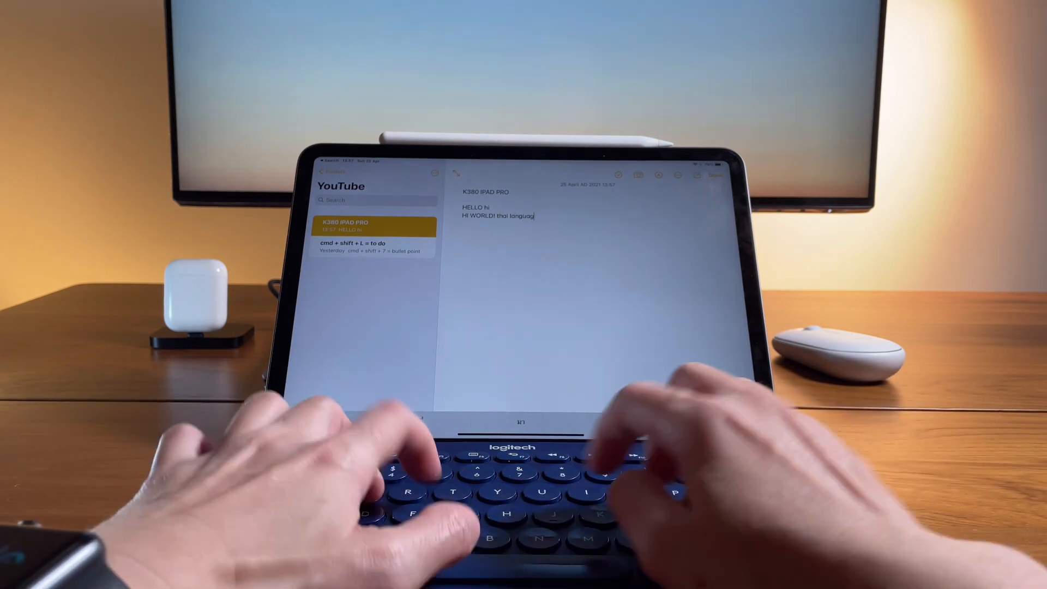
pyautogui.write('?? NO!')
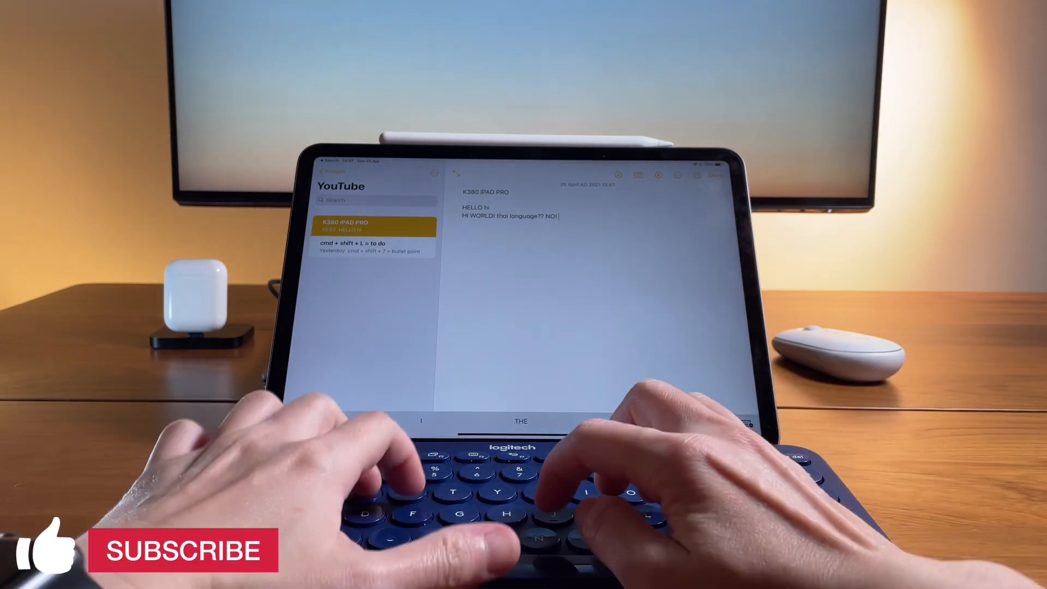
pyautogui.write('ENGLISH YES!')
pyautogui.write('<<CAPS LOCK ON>>')
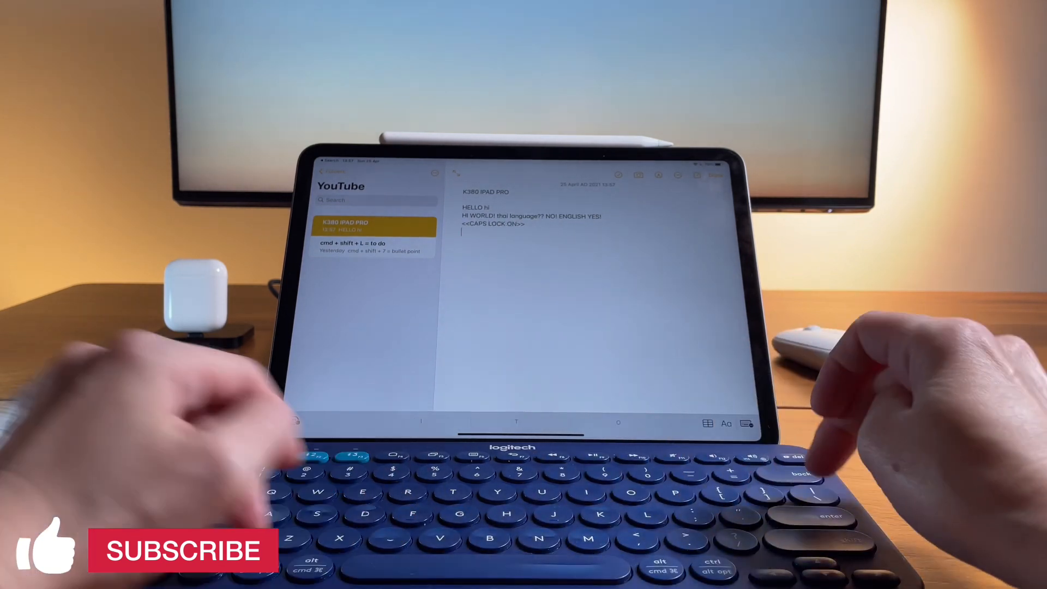
pyautogui.write('change language does not work!')
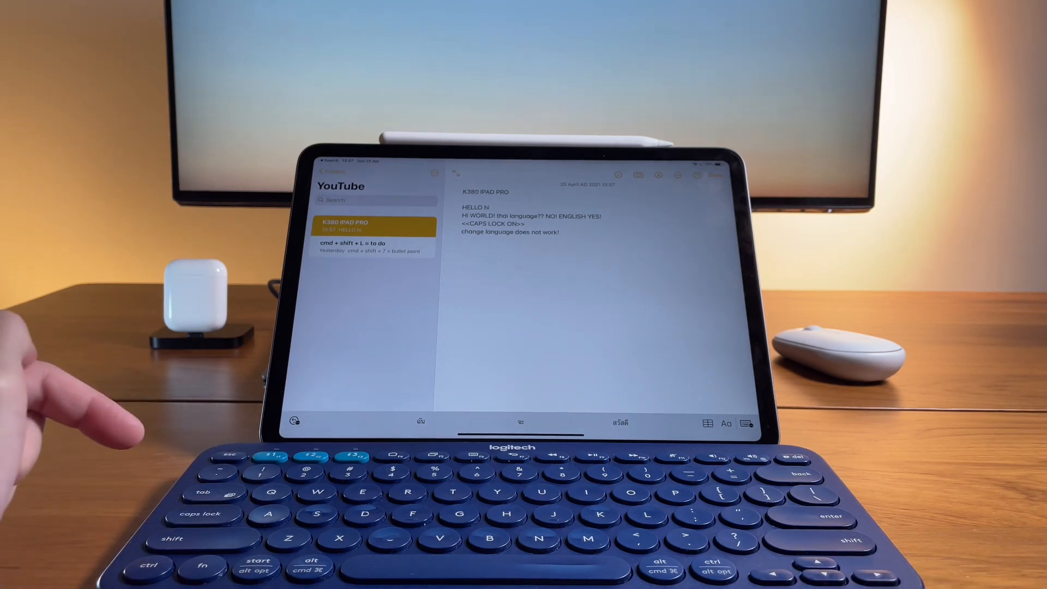
# Append Thai characters แฟย, then note 'caps lock off' and 'thai language works!'
pyautogui.write('แฟย')
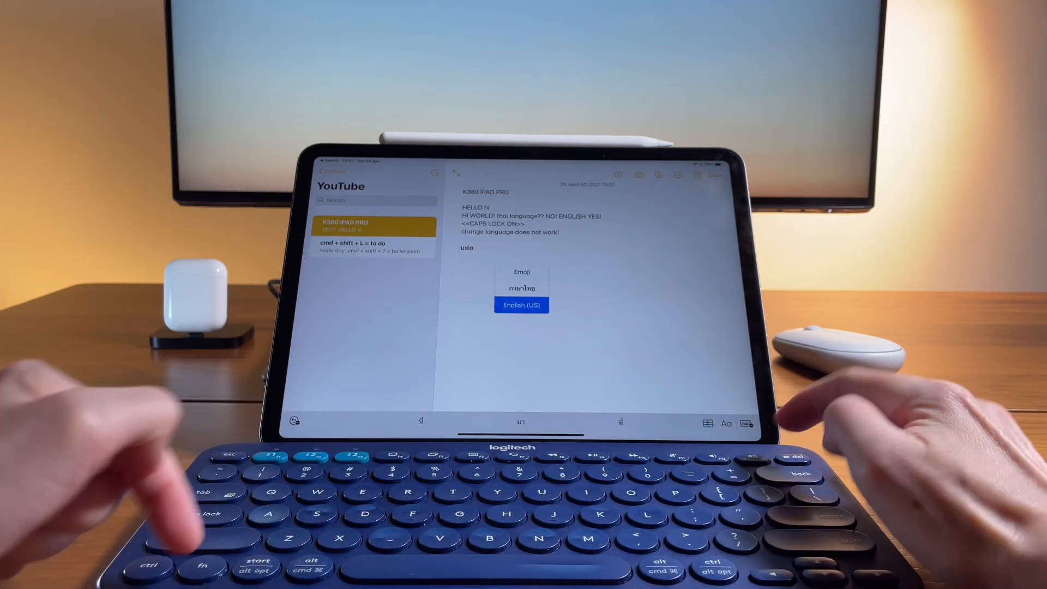
pyautogui.write('caps lock off')
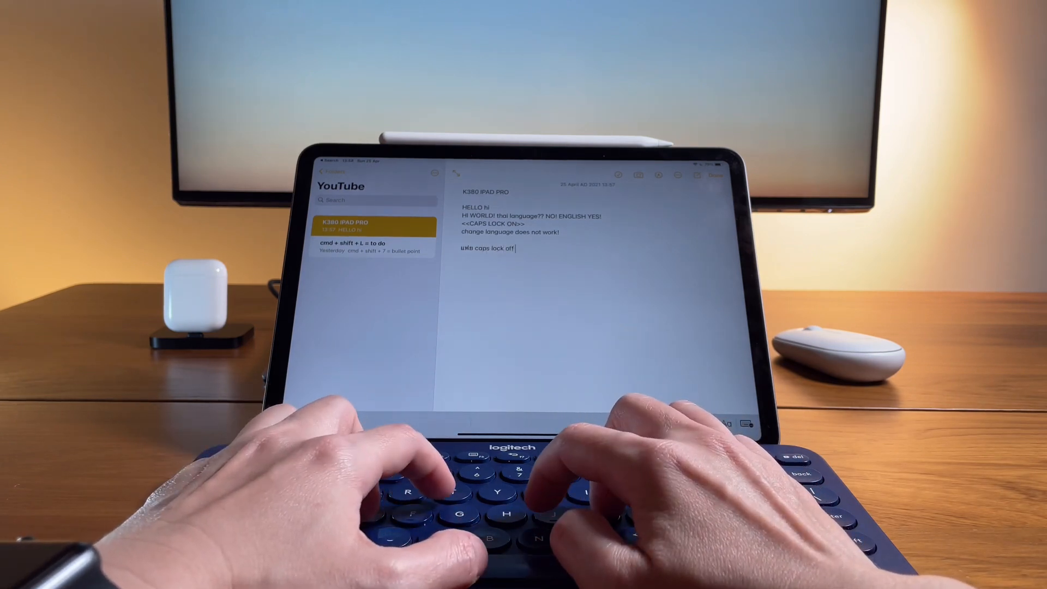
pyautogui.write('thai language now workd!')
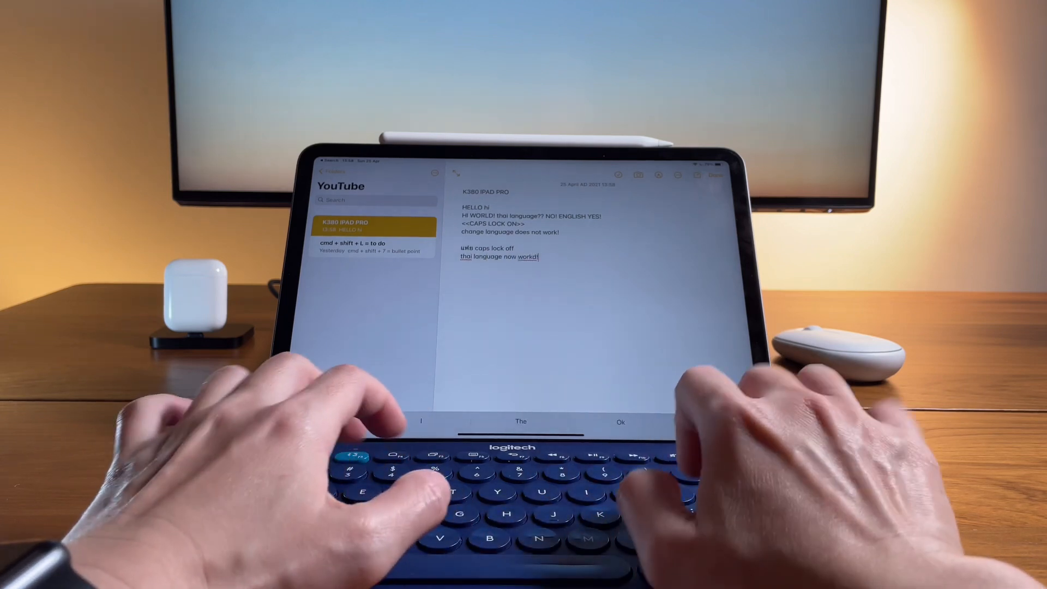
pyautogui.write('works!')
pyautogui.write('Hello')
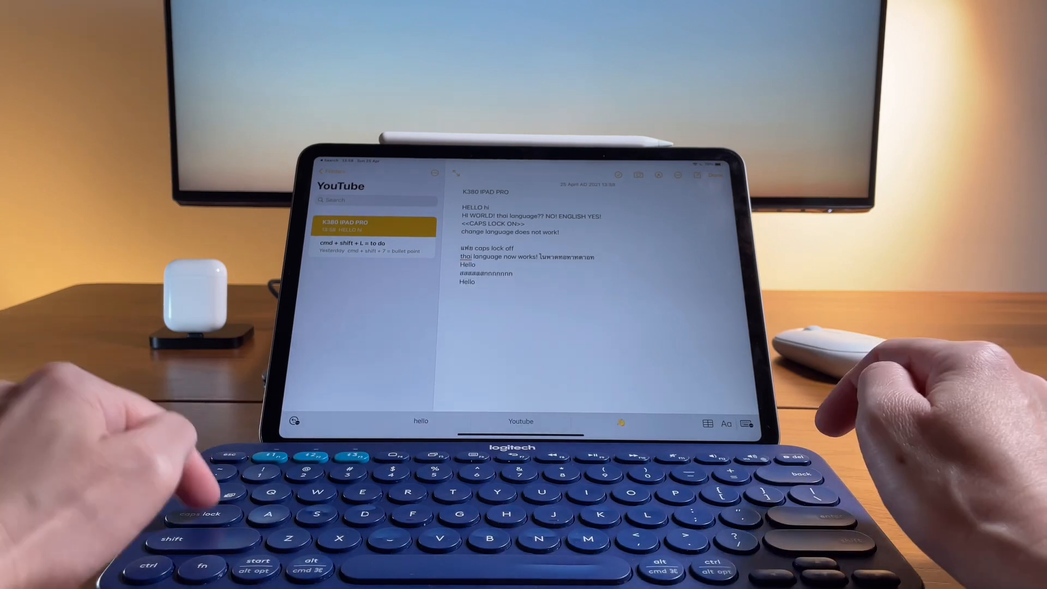
# Add 'HI THERE!', kkkkkk and Thai กาก lines, then begin a new Hello line
pyautogui.write('HI')
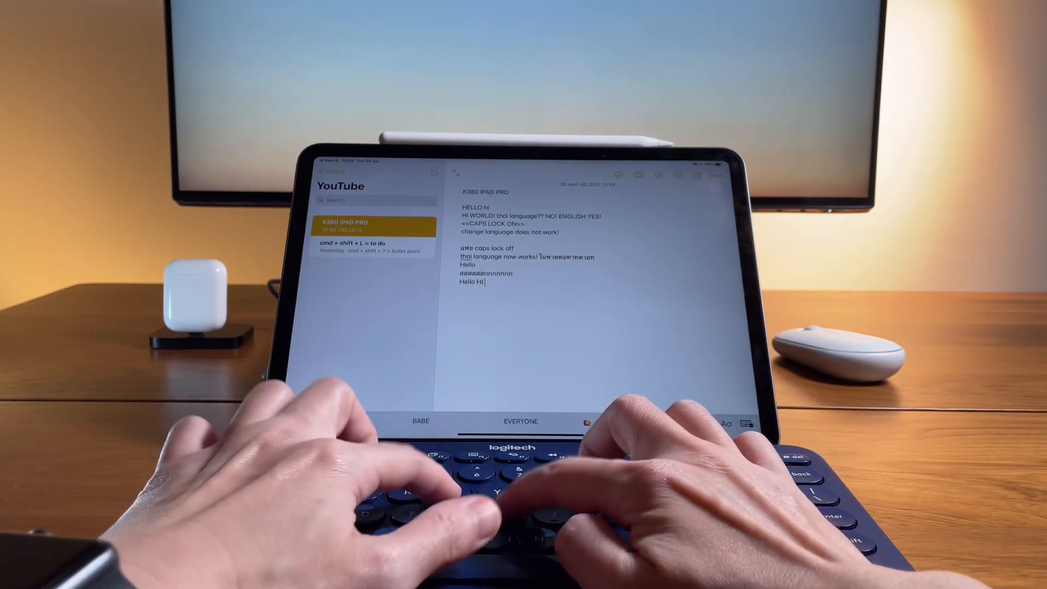
pyautogui.write('THERE!')
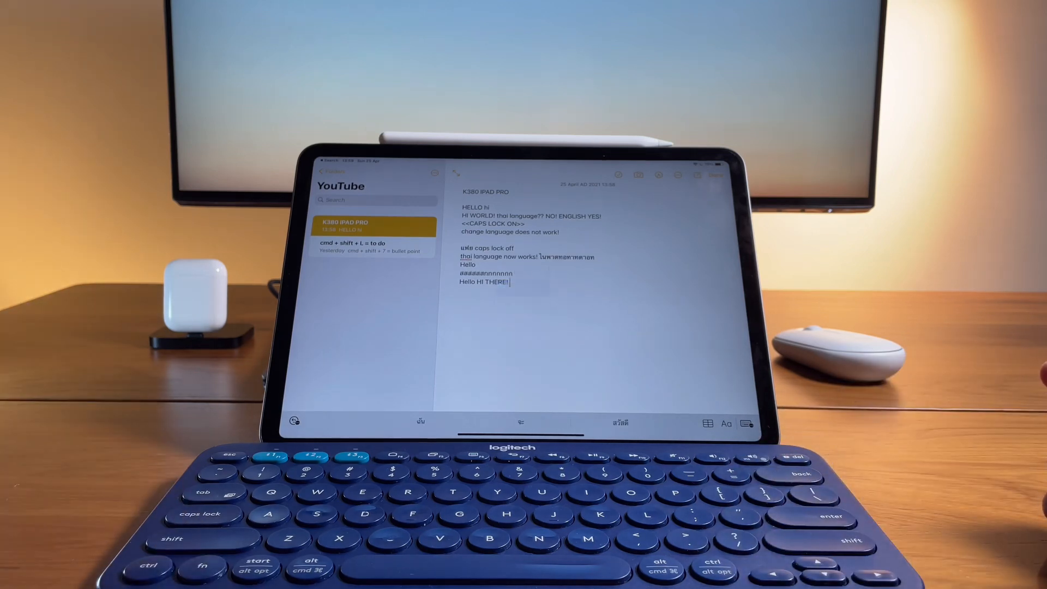
pyautogui.write('kkkkkk ่ำ่าสา')
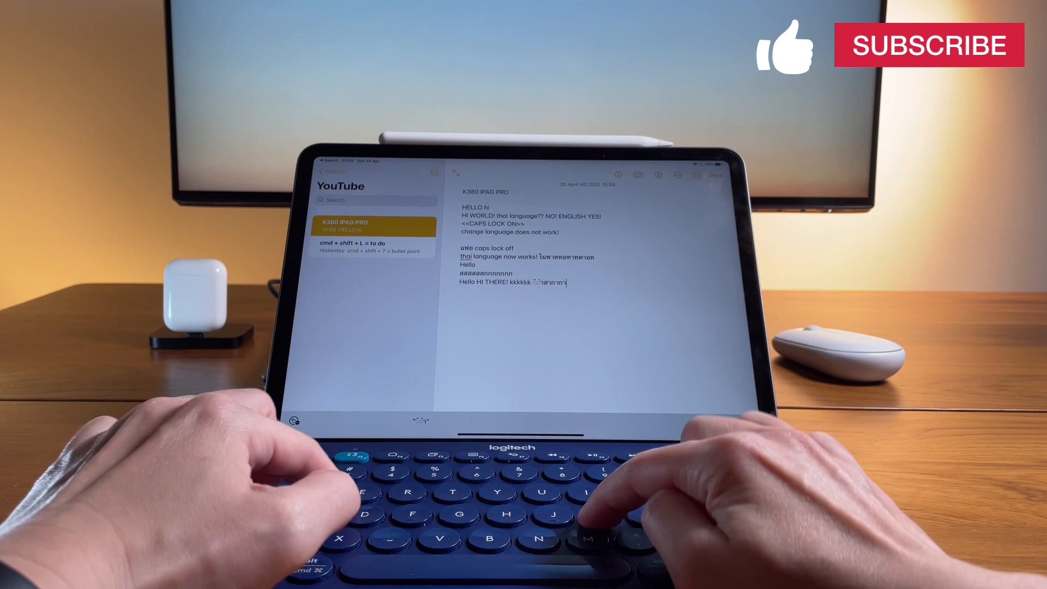
pyautogui.write('กากาก')
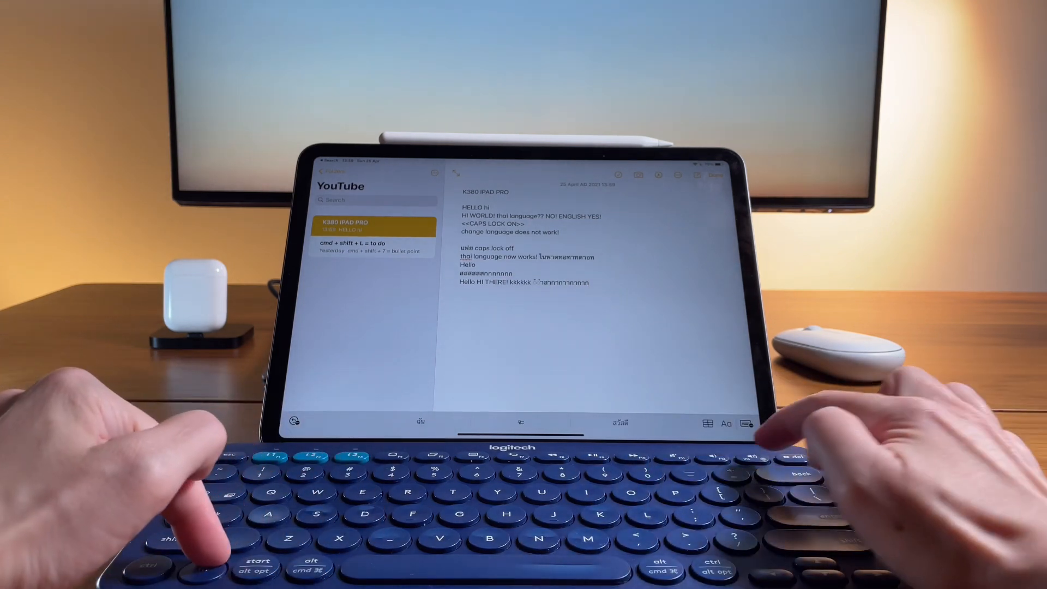
pyautogui.write('He')
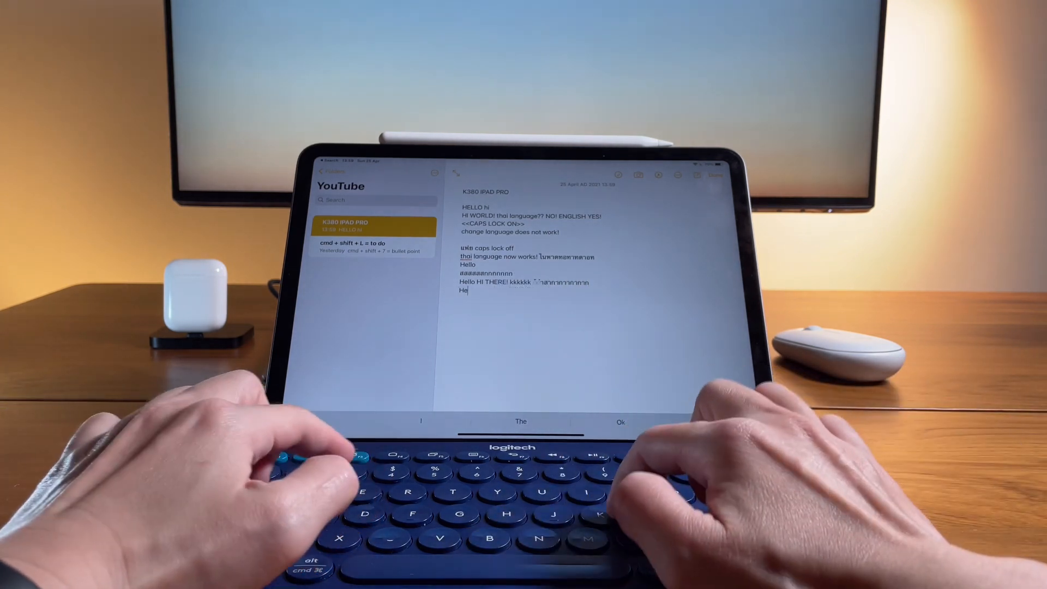
pyautogui.write('llo')
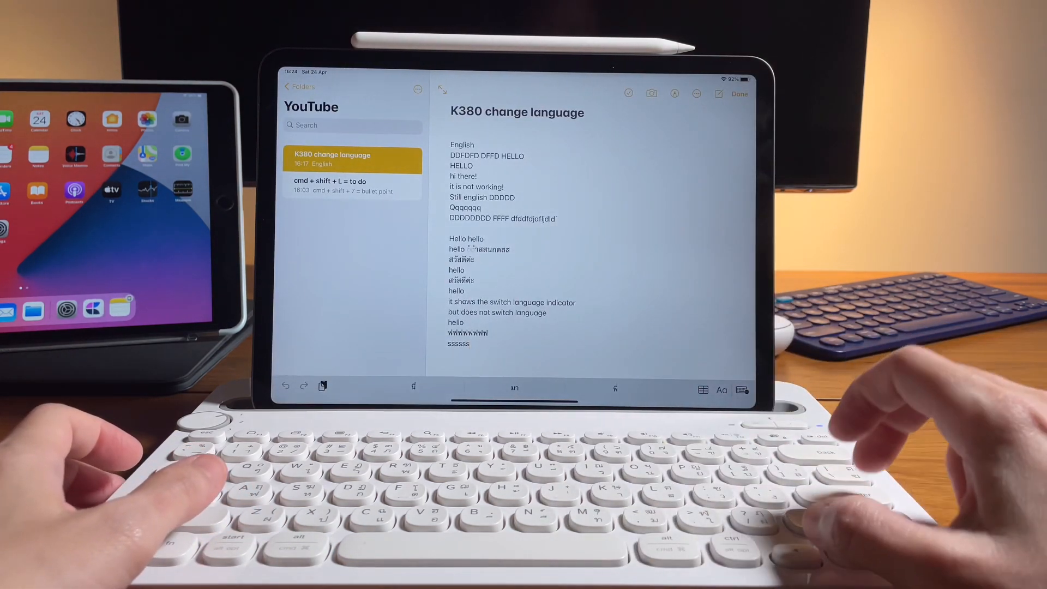
# Add a 'K480 IPAD PRO' heading with 'hello' and Thai สว้ test text below it
pyautogui.write('K')
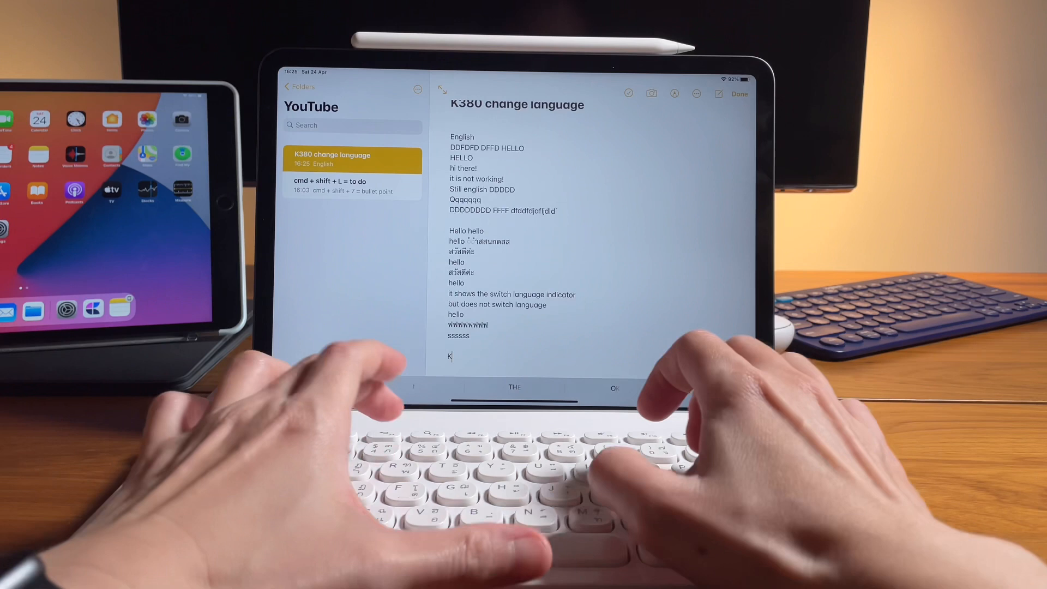
pyautogui.write('480 IPAD')
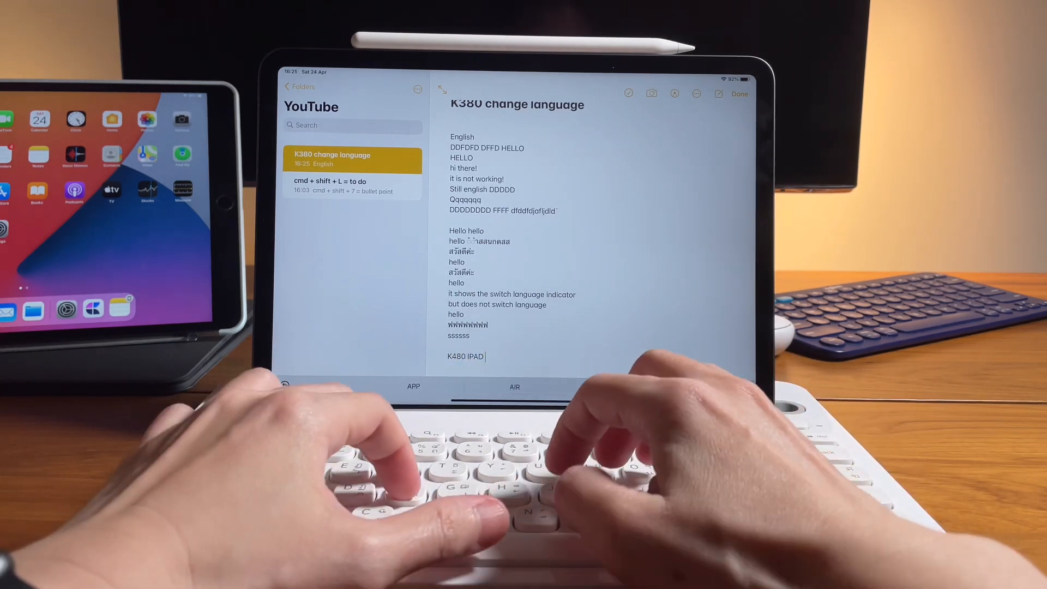
pyautogui.write('PRO')
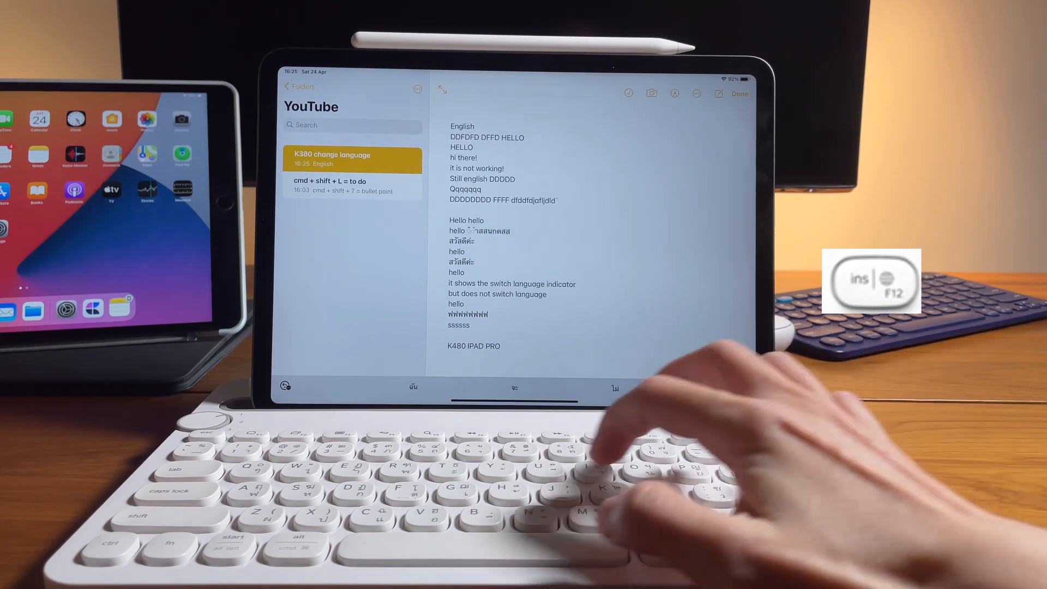
pyautogui.write('hello')
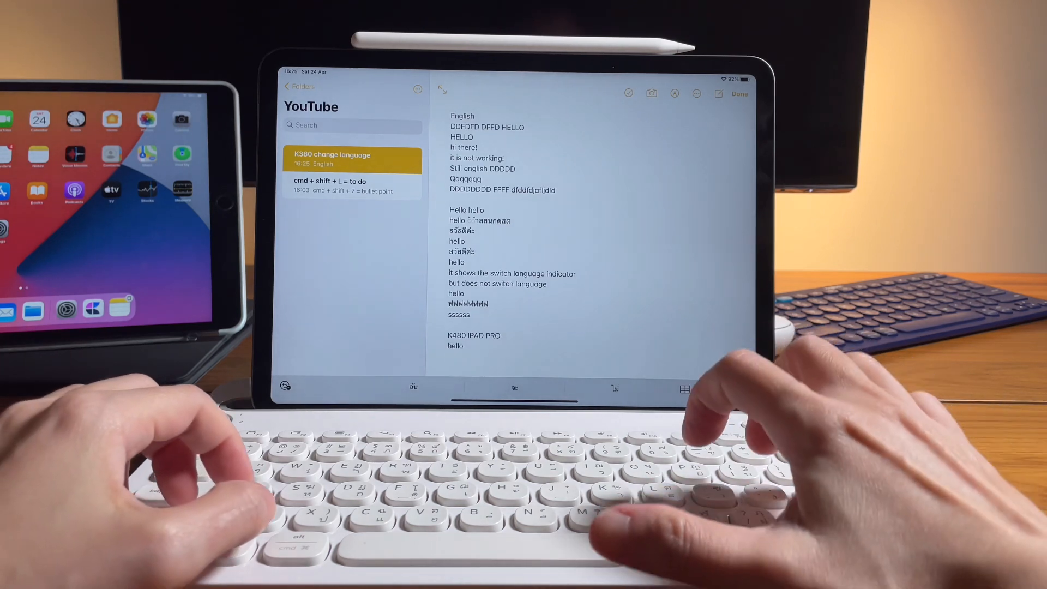
pyautogui.write('สว้')
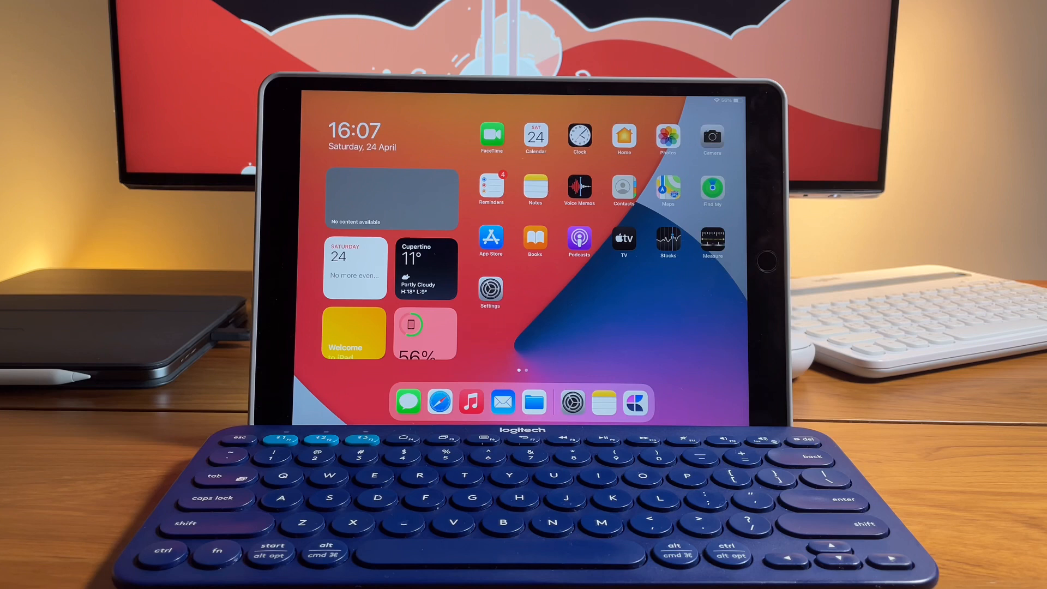
# Start a new 'K380 change language' note in Notes with an 'English' line
pyautogui.click(489, 290)
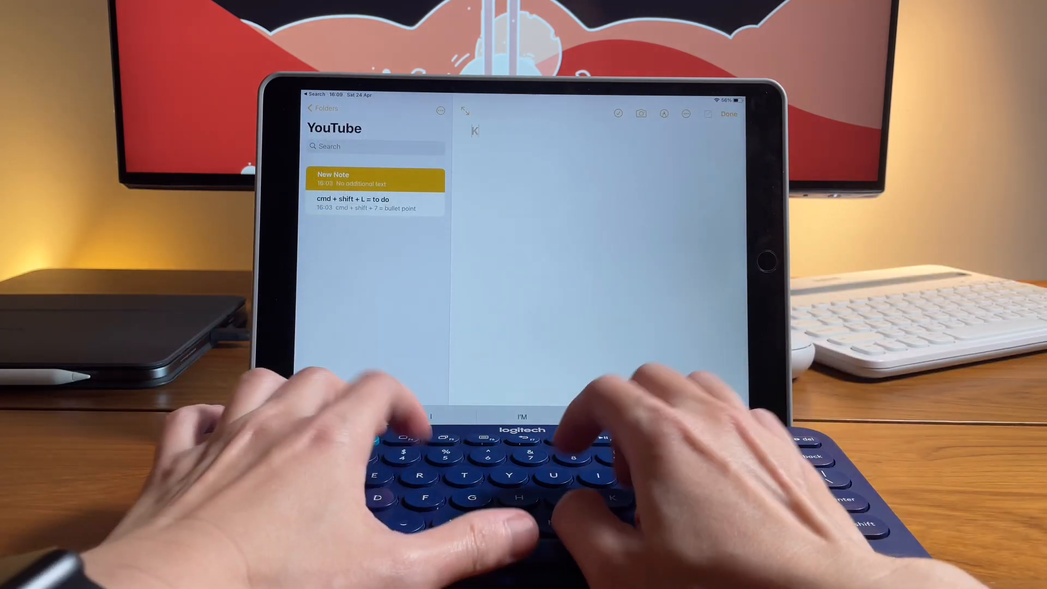
pyautogui.write('380 change language')
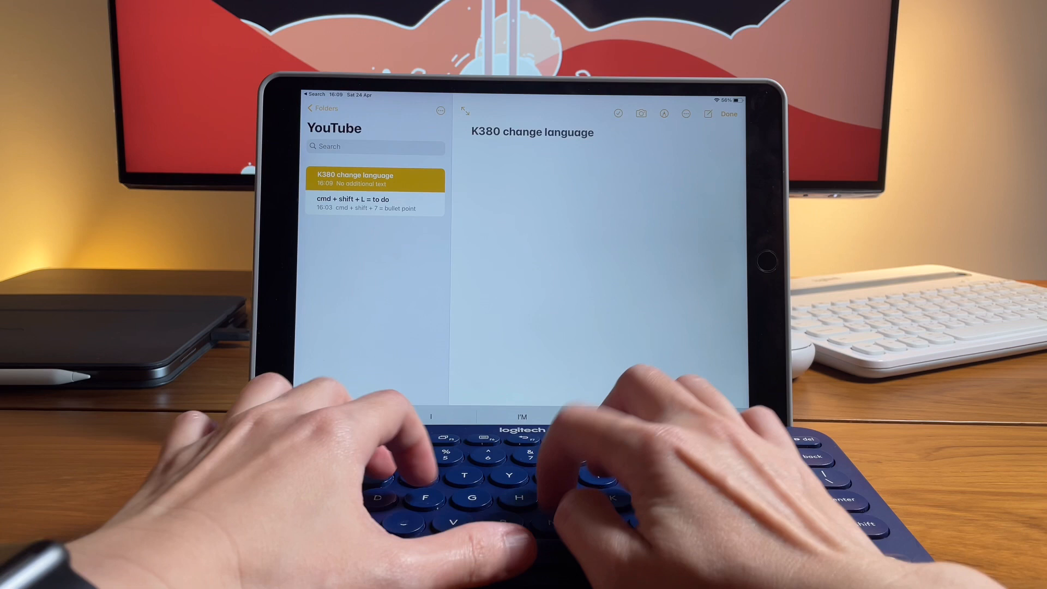
pyautogui.write('English')
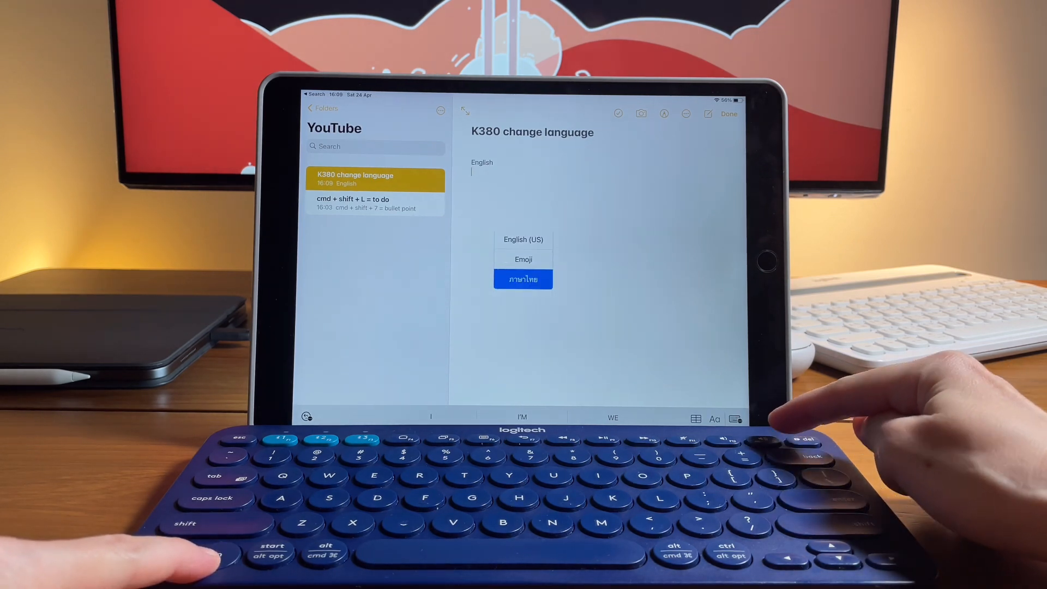
# Try switching the typing language to Thai, then type 'DDFDFD DFFD' which stays English
pyautogui.click(522, 278)
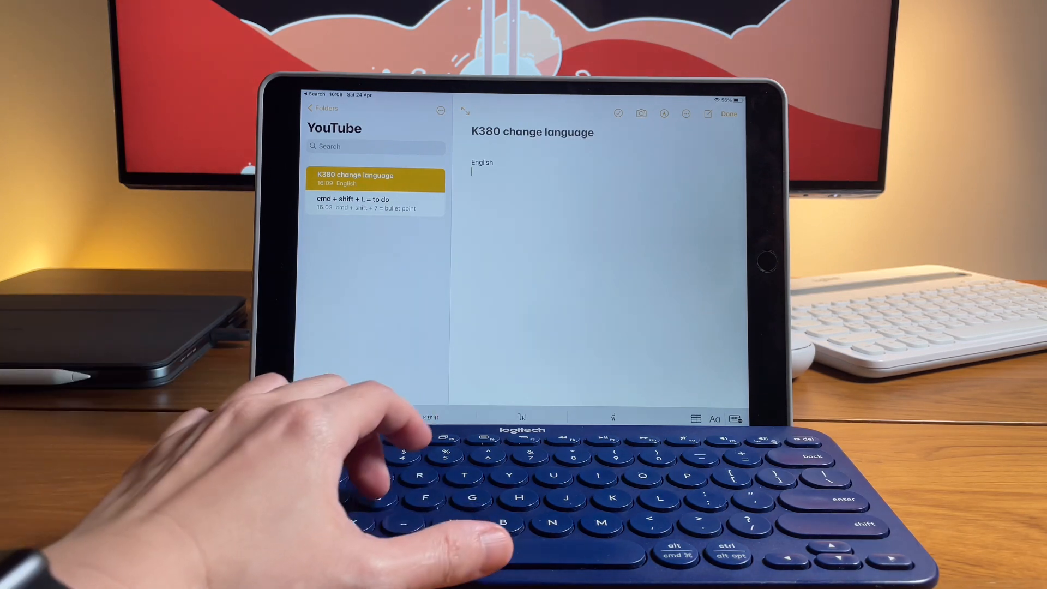
pyautogui.write('DDFDFD')
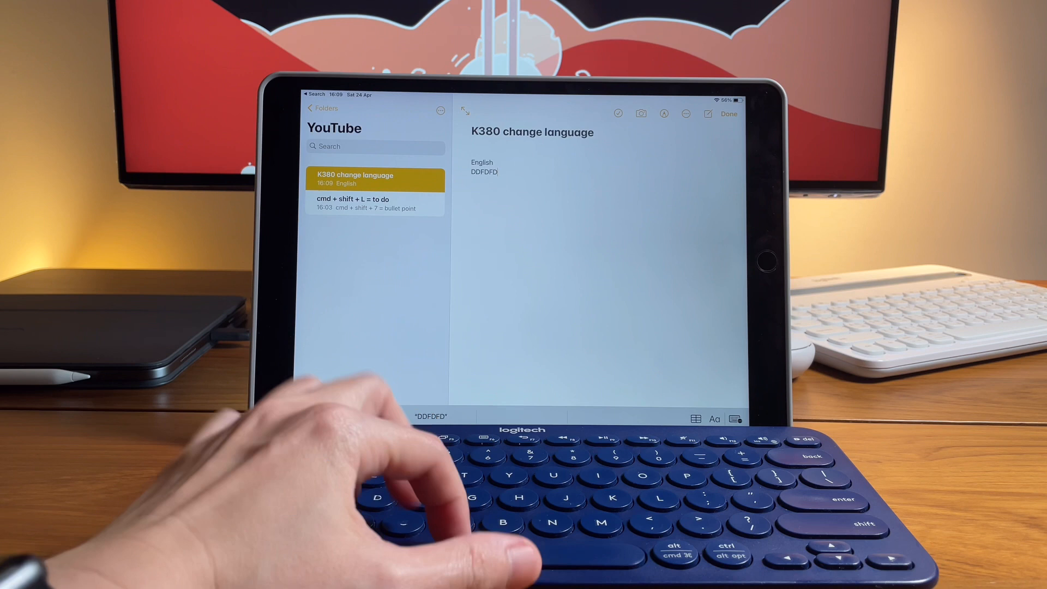
pyautogui.write('DFFD')
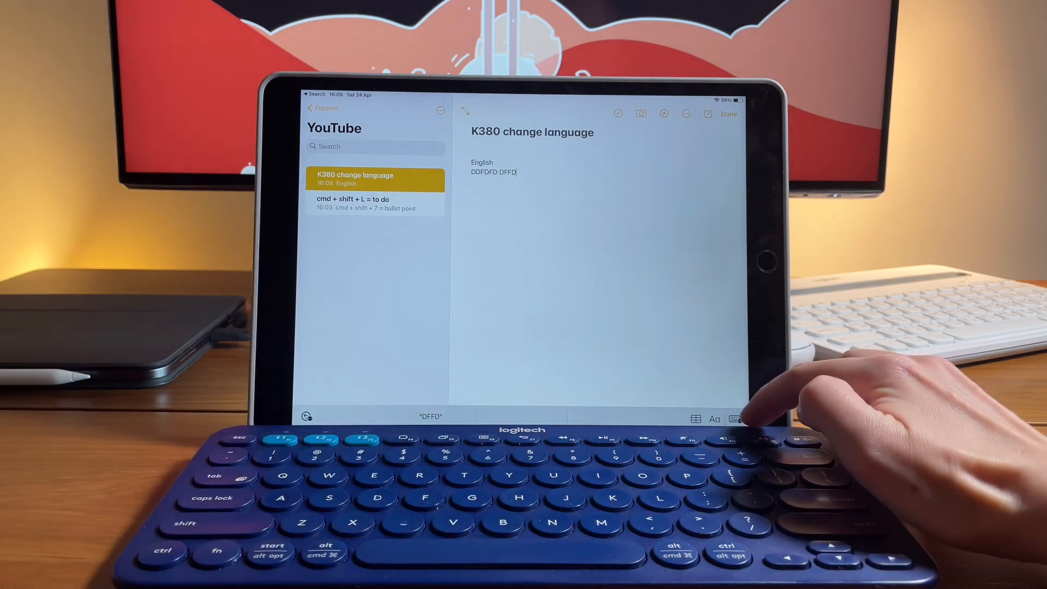
pyautogui.moveTo(802, 400)
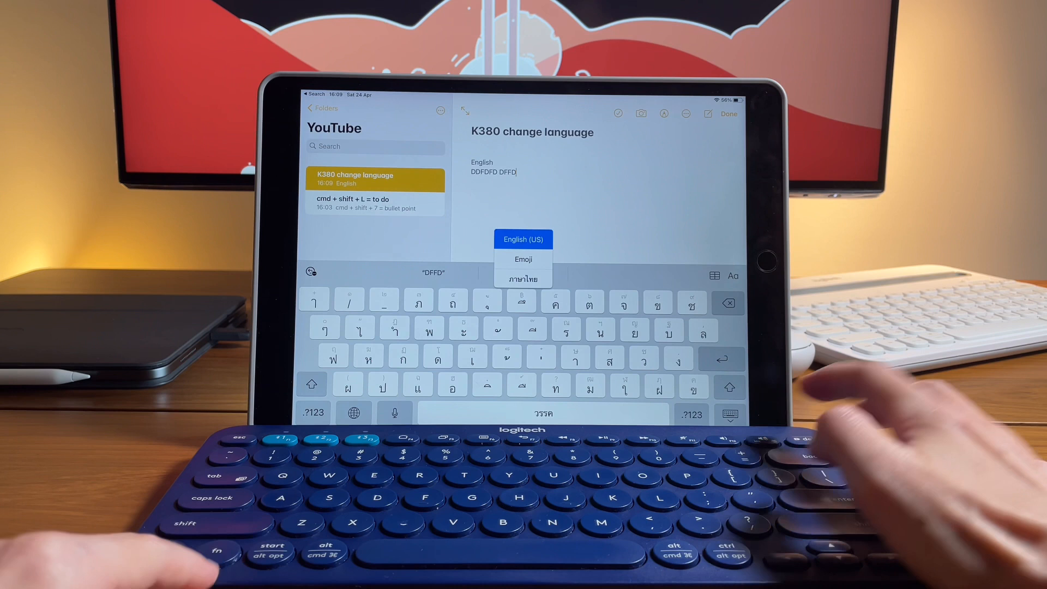
# Try switching language again and type HELLO and 'hi there', removing stray letters
pyautogui.click(522, 239)
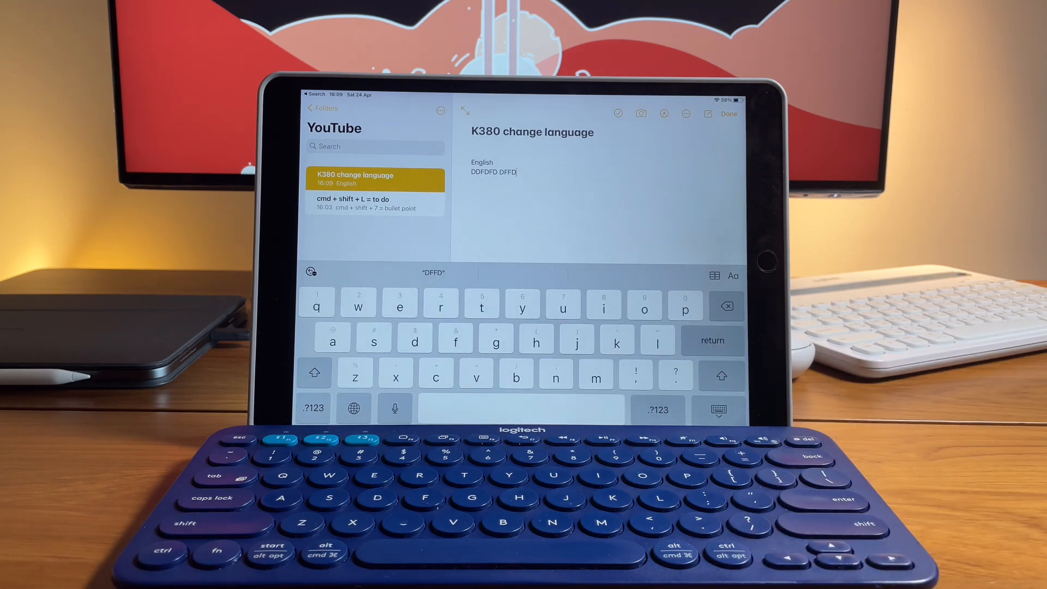
pyautogui.write('HELLO')
pyautogui.write('JDJDJD')
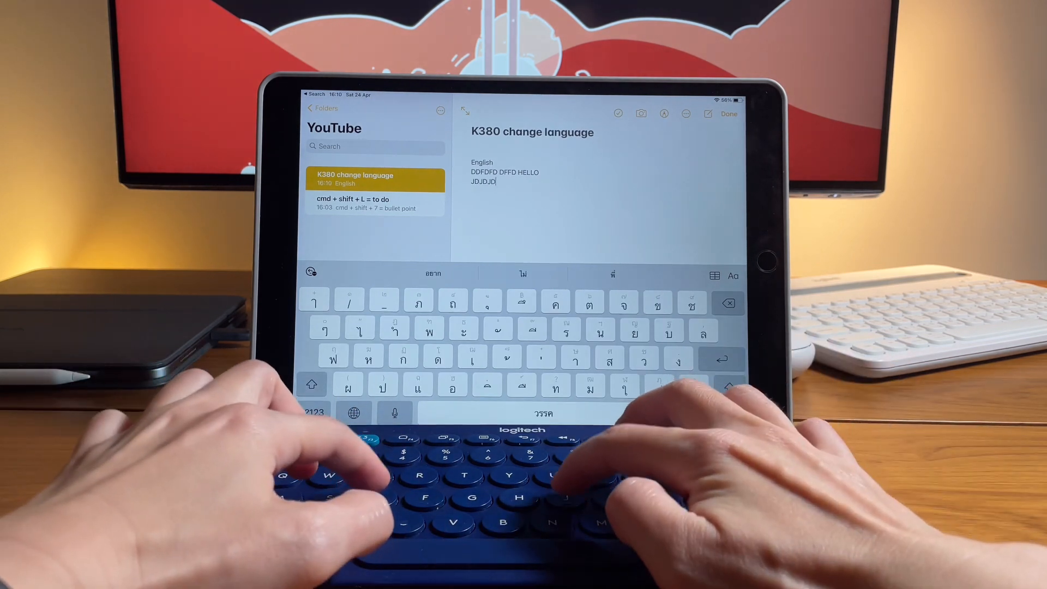
pyautogui.press('backspace')
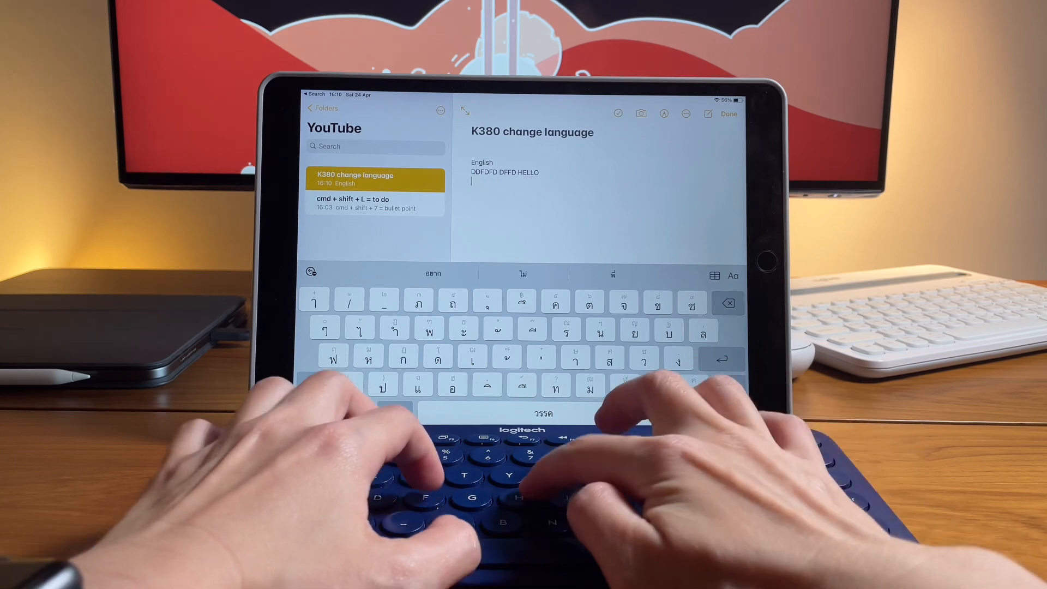
pyautogui.write('HELLO')
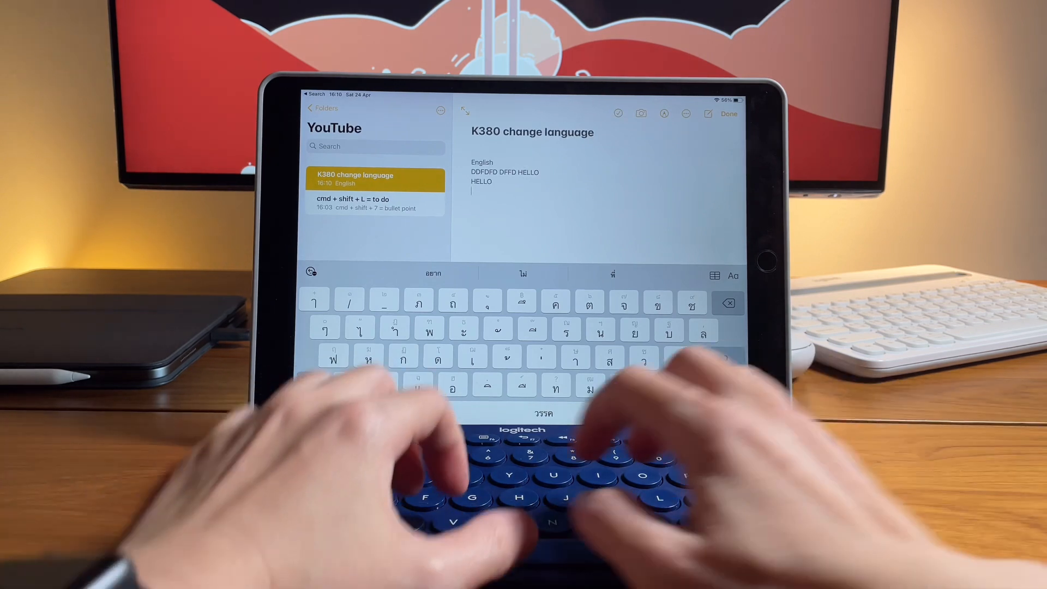
pyautogui.write('hi')
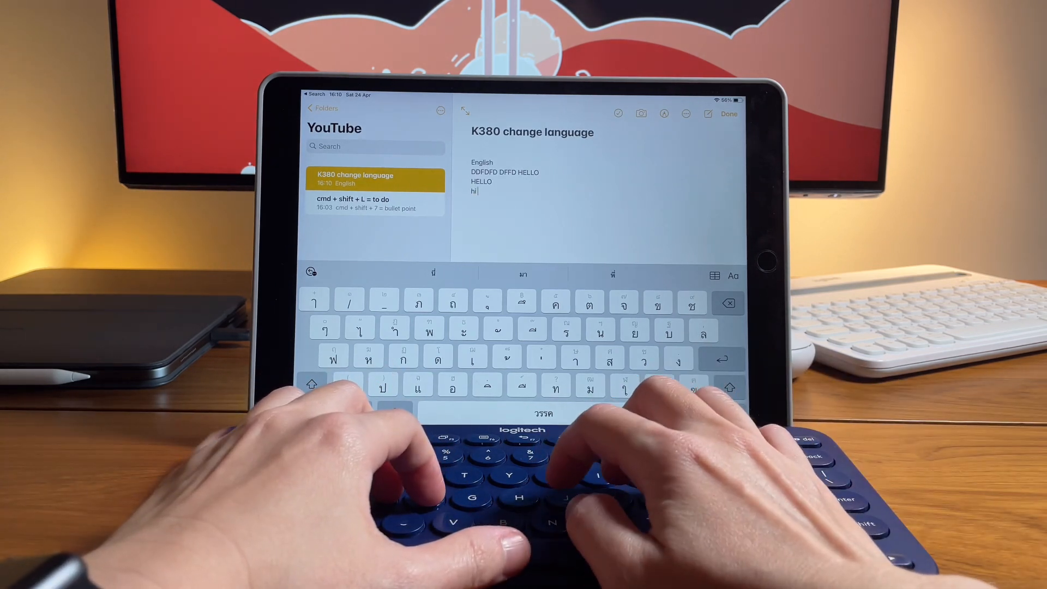
pyautogui.write('there!')
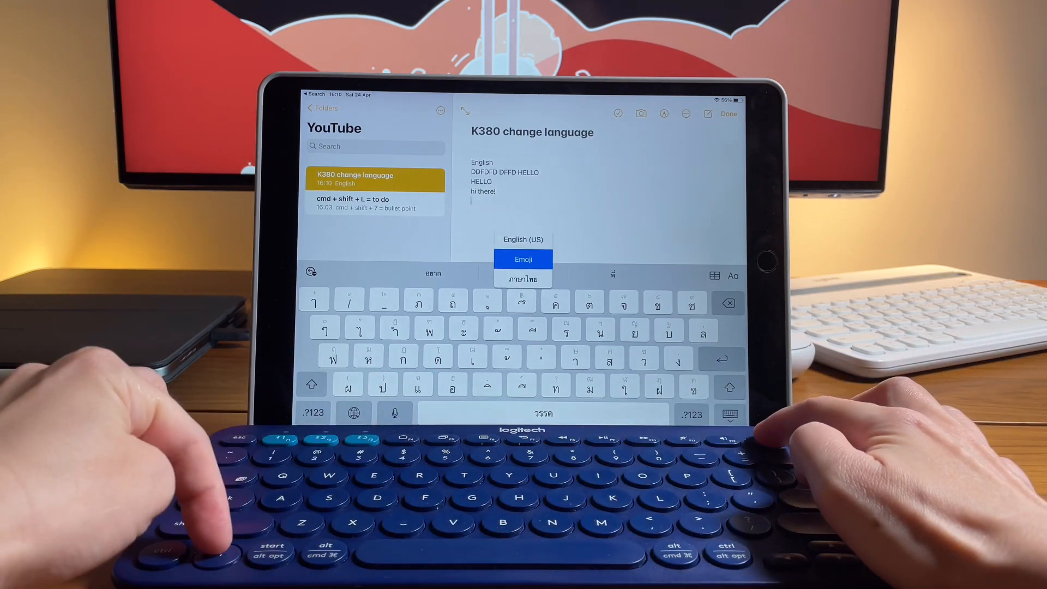
# Cycle typing languages, then add 'no', lldhkla, 'Still eng', DDDD and Qqq lines
pyautogui.click(524, 260)
pyautogui.write('it is ')
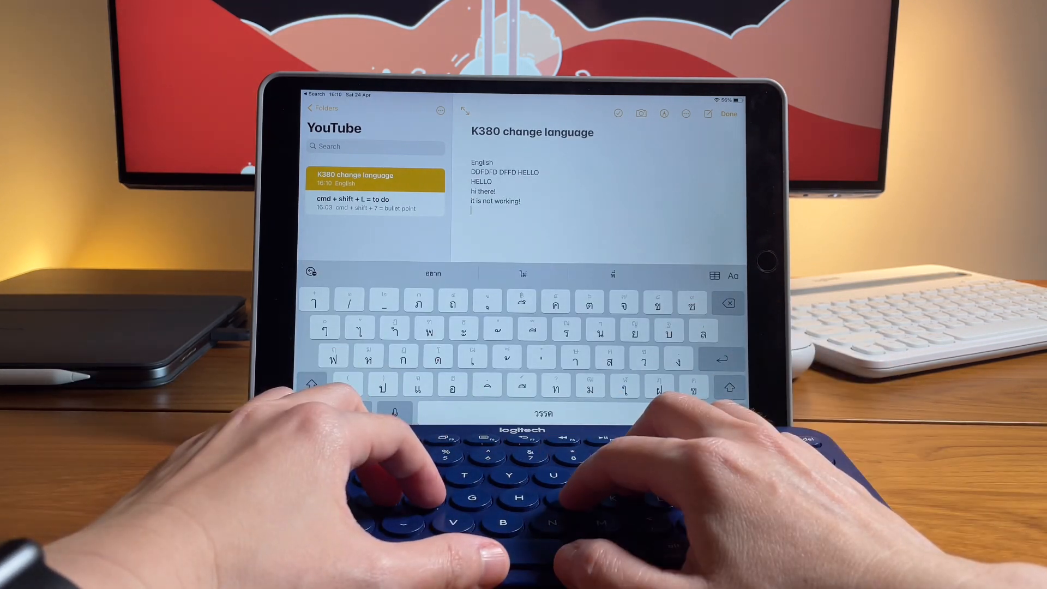
pyautogui.write('no')
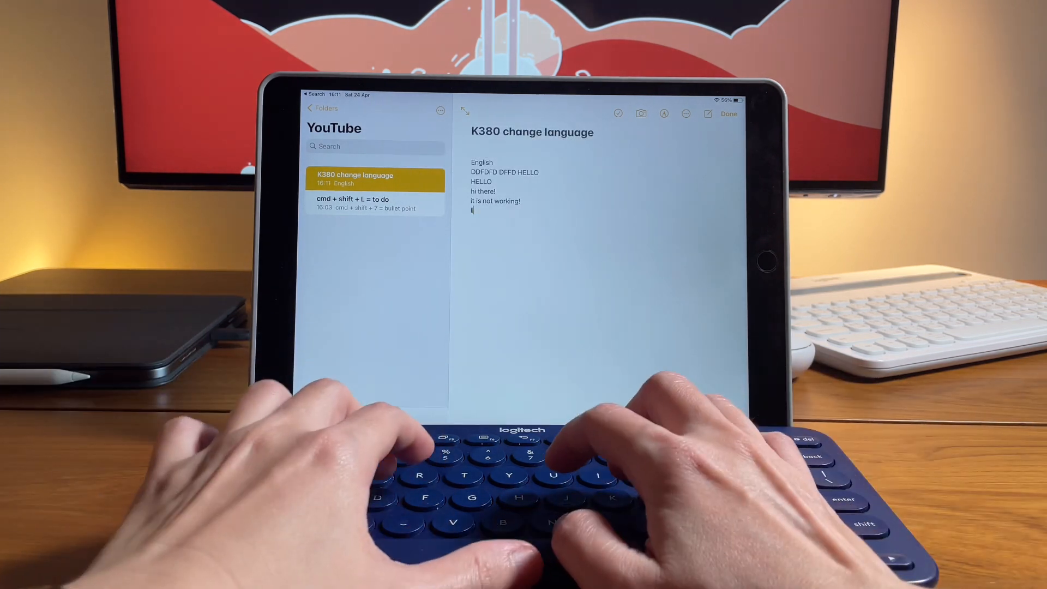
pyautogui.write('lldhkla')
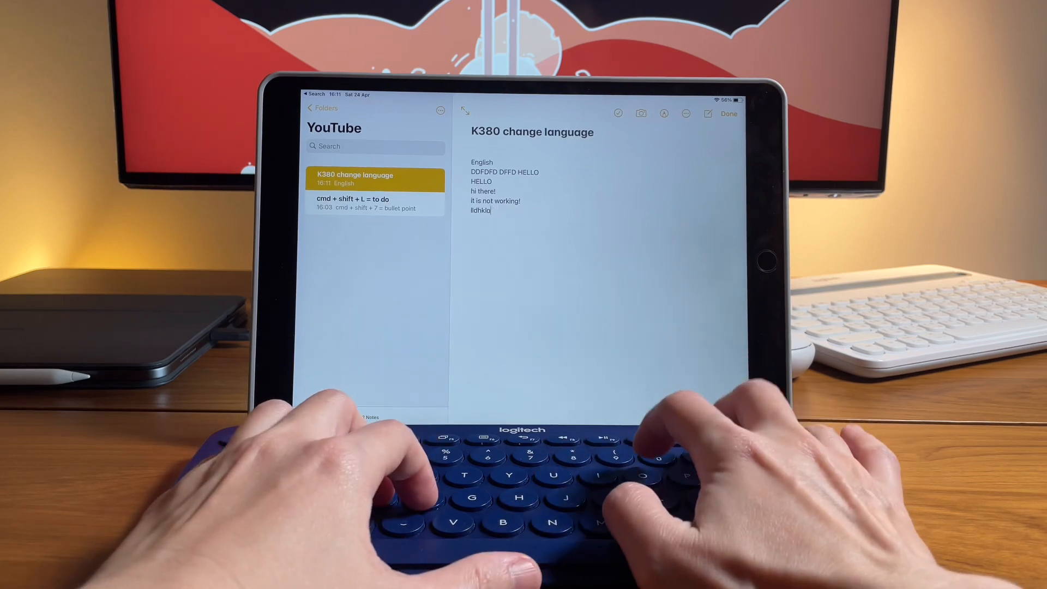
pyautogui.write('Still english')
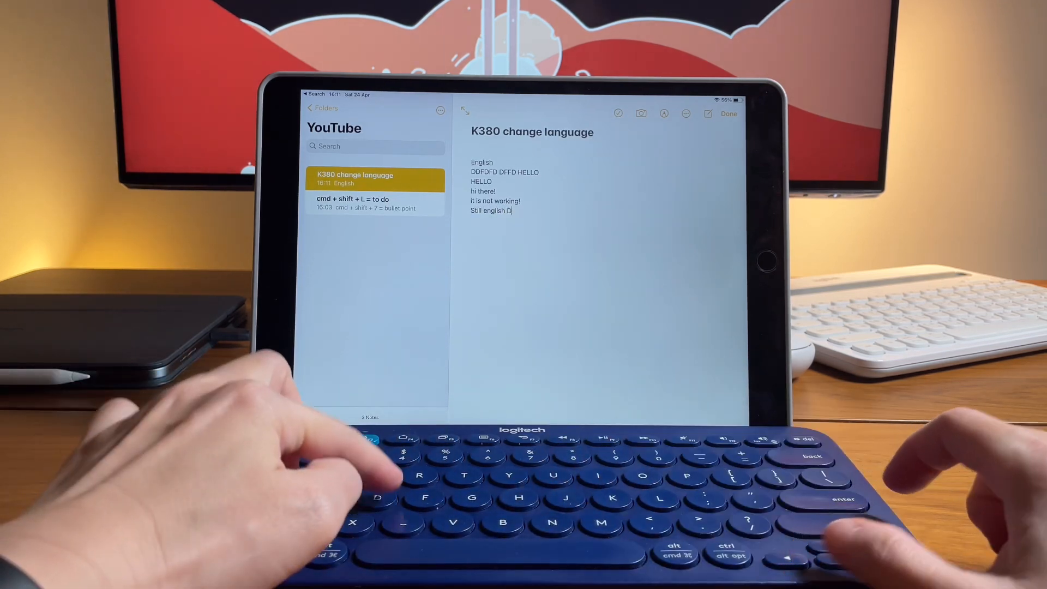
pyautogui.write('DDDD')
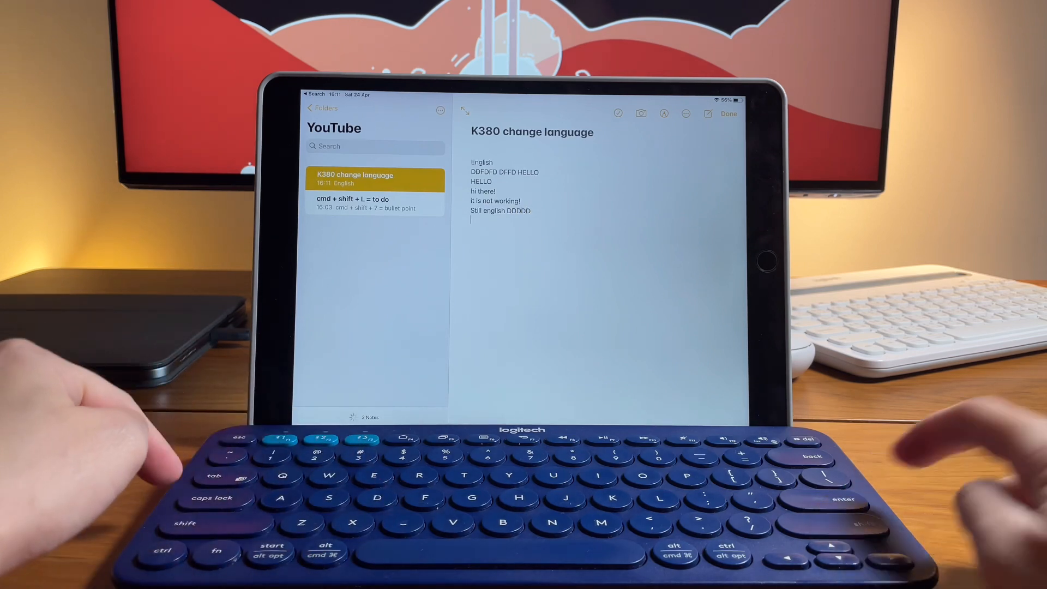
pyautogui.write('Qqq')
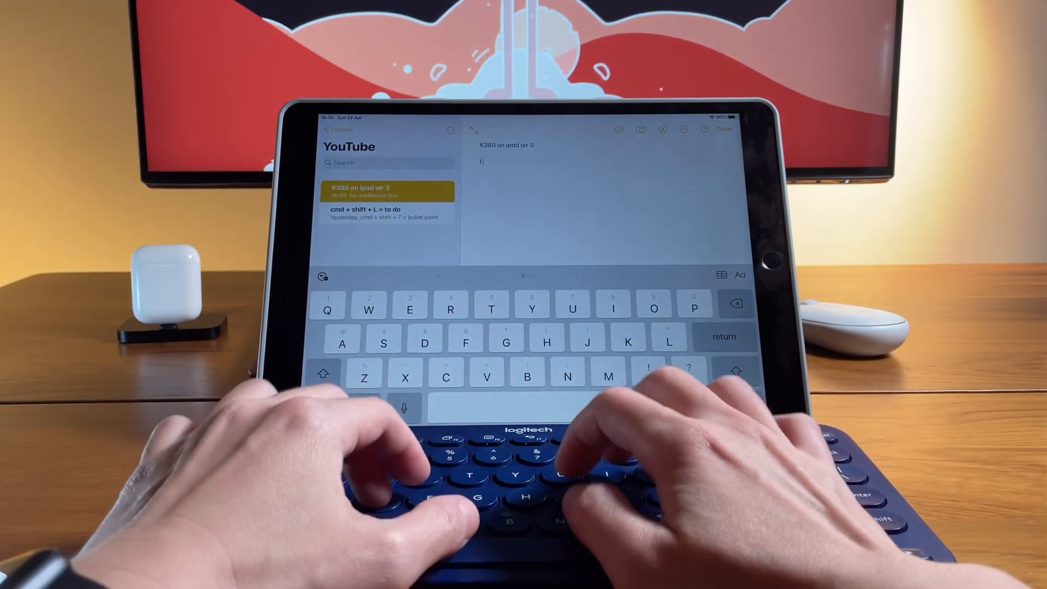
# Write 'I did a reset of all settings' and 'English', pick Thai from the globe popup, then 'still english'
pyautogui.write('I did a reel')
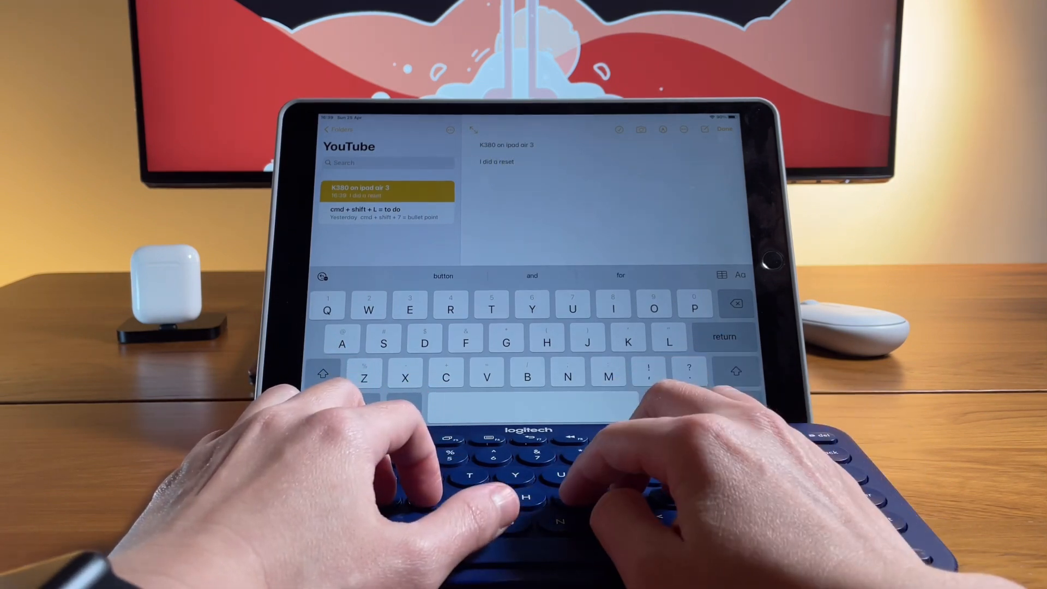
pyautogui.write('of all setgg')
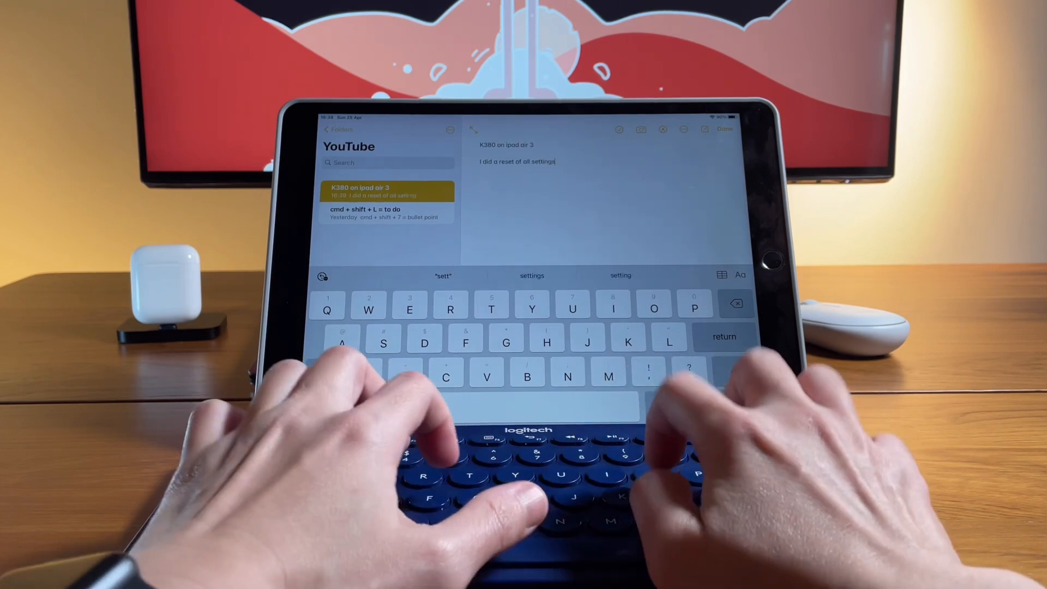
pyautogui.write('English')
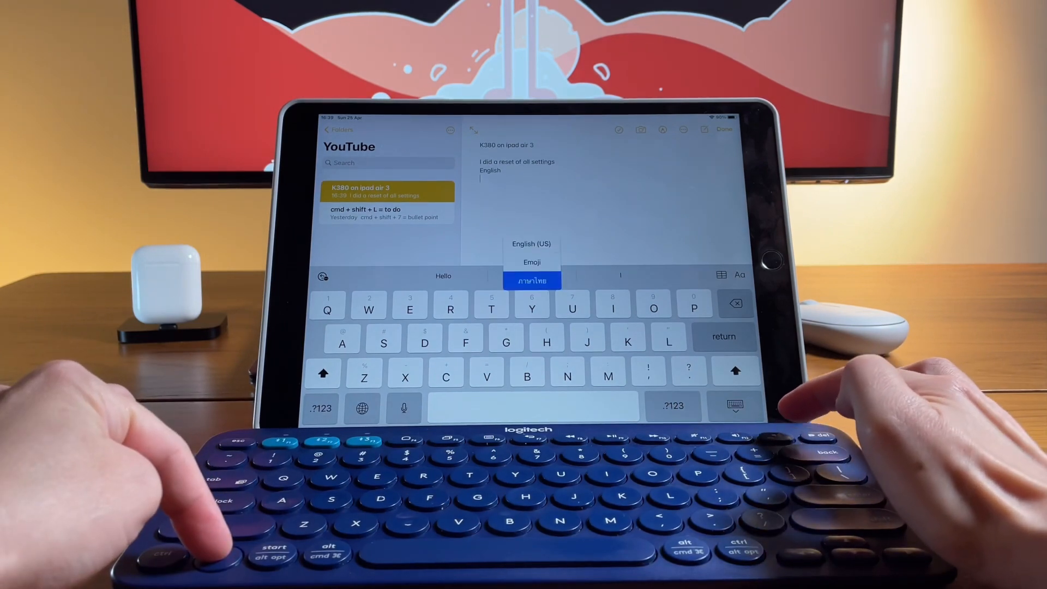
pyautogui.click(531, 280)
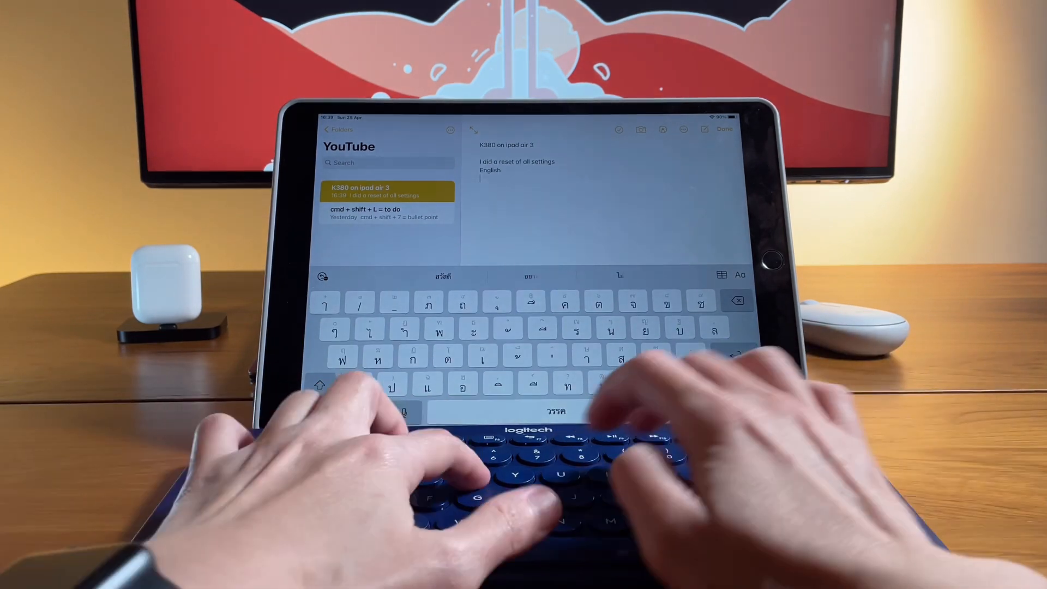
pyautogui.write('still english')
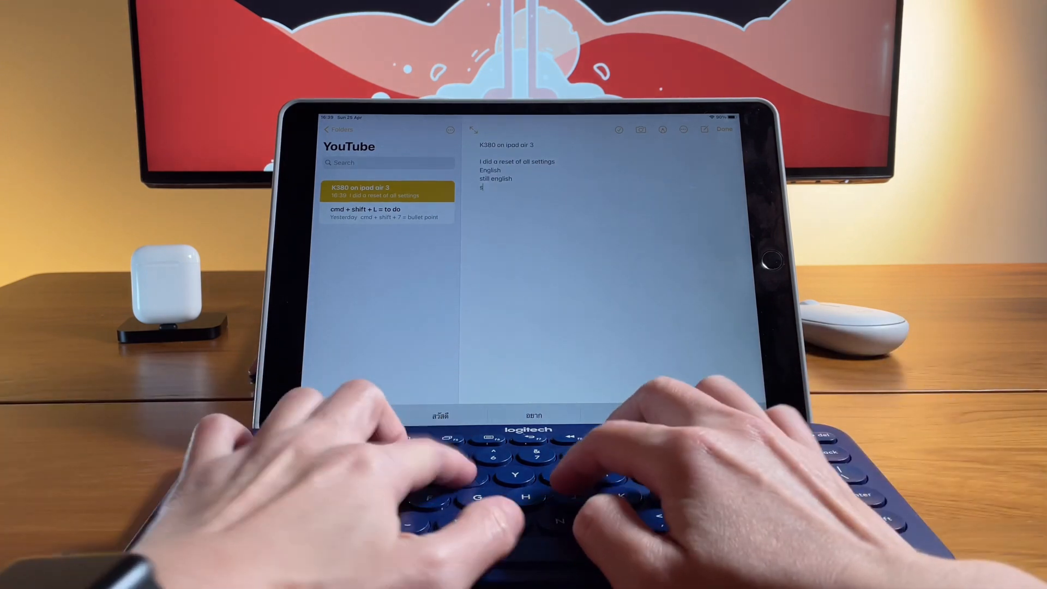
# Add another 'still english' line and 'hello world', ending with a new line
pyautogui.write('still englis')
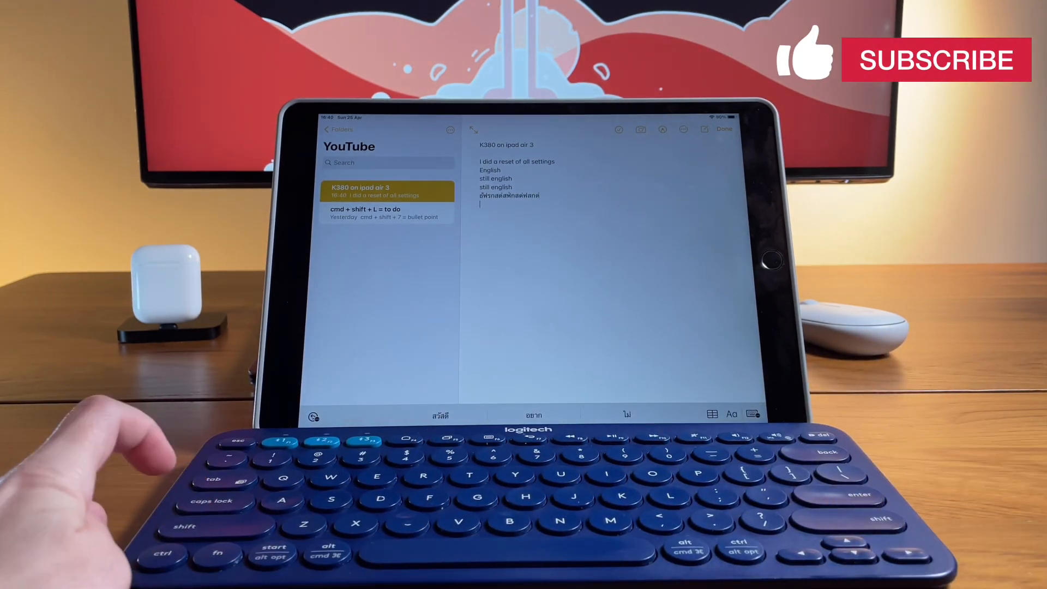
pyautogui.write('h')
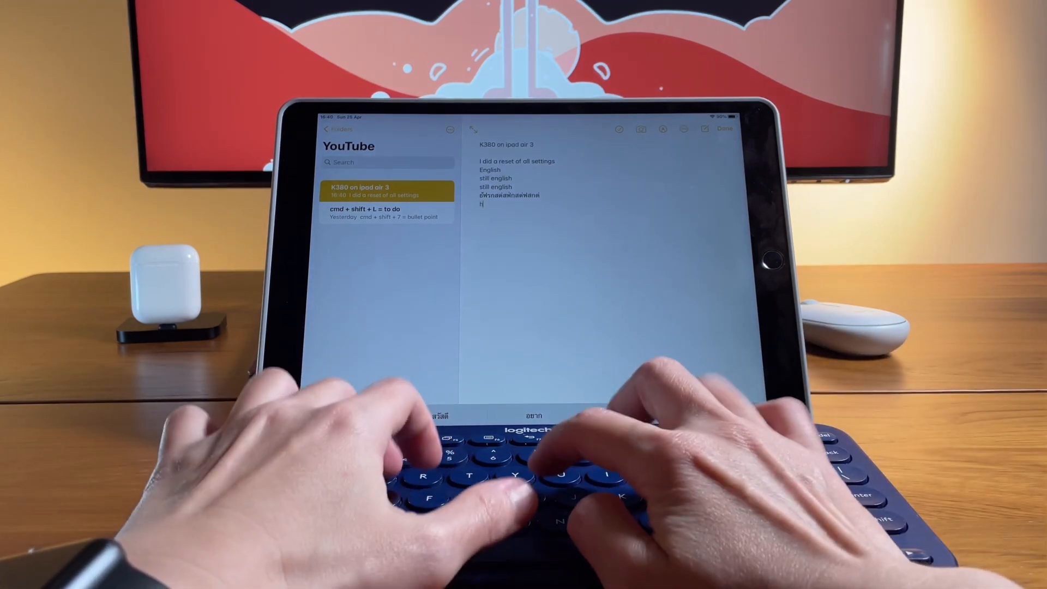
pyautogui.write('ello world')
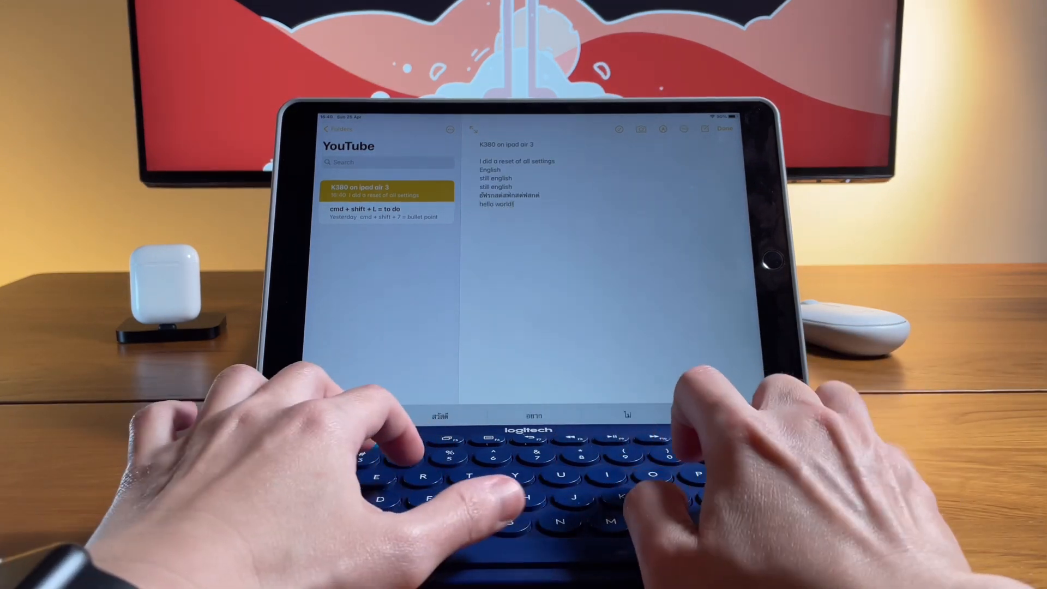
pyautogui.press('enter')
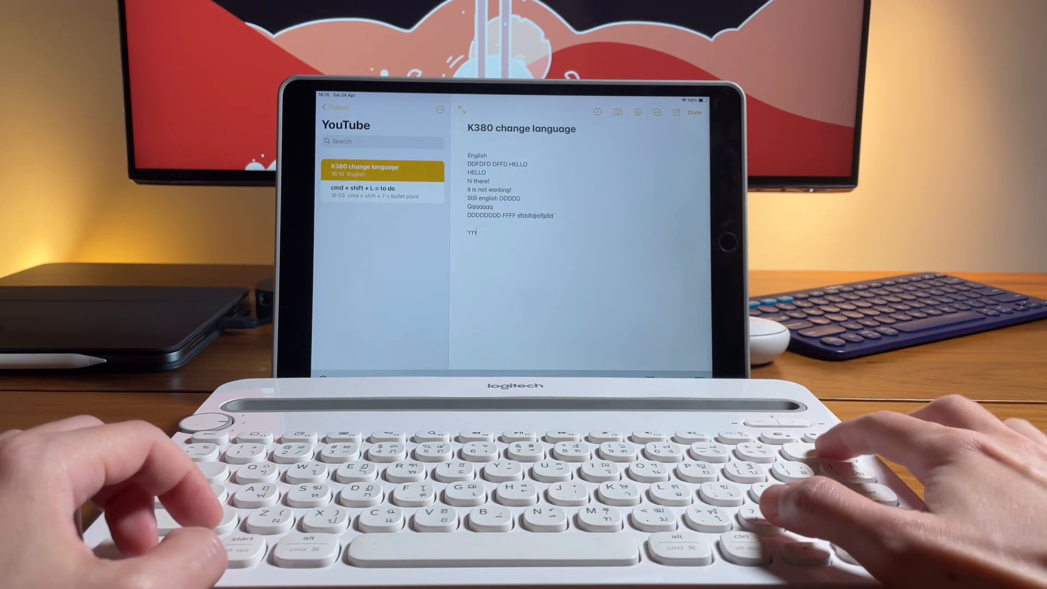
# Add the line 'Hello hello' to the K380 change language note using the K480 keyboard
pyautogui.write('Hello hello')
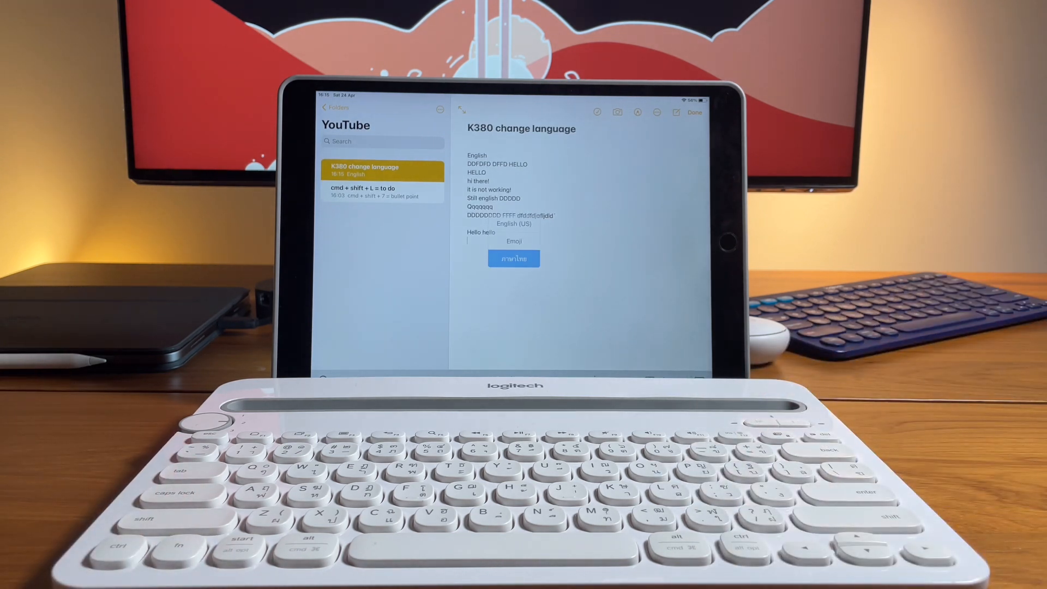
pyautogui.write('hello')
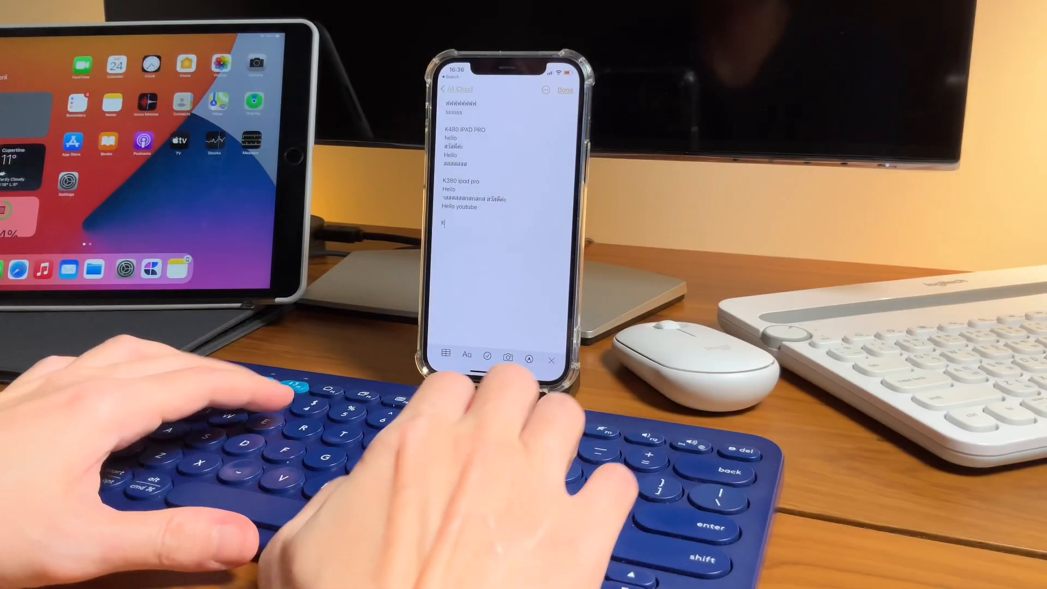
# Start a 'K380 iPhone' section with Hello and the Thai greeting สวัสดี
pyautogui.write('380 iph')
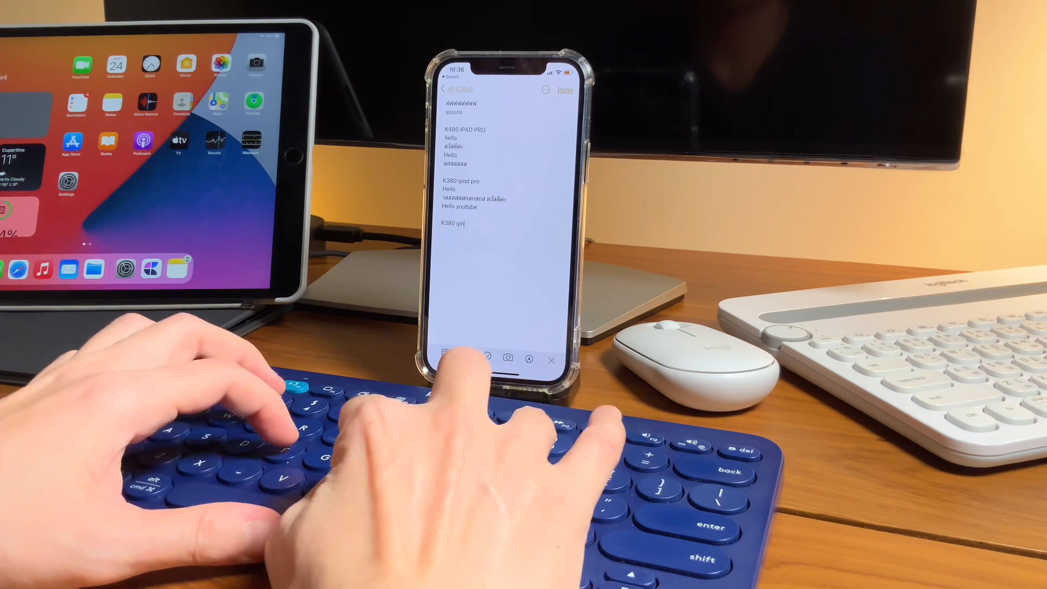
pyautogui.write('iPhone')
pyautogui.write('Hello')
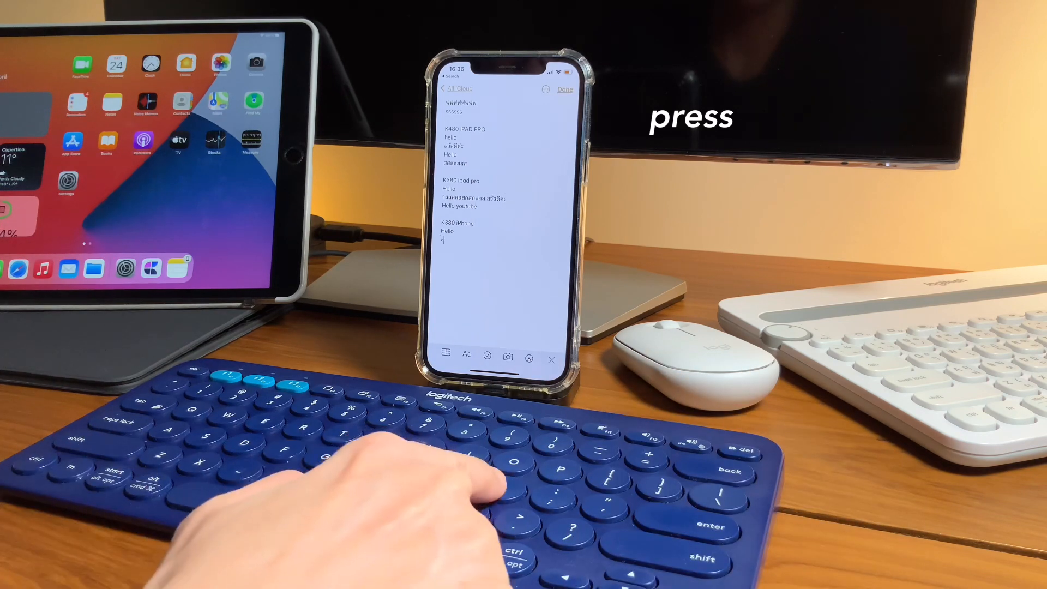
pyautogui.write('สวัสดีค่ะ')
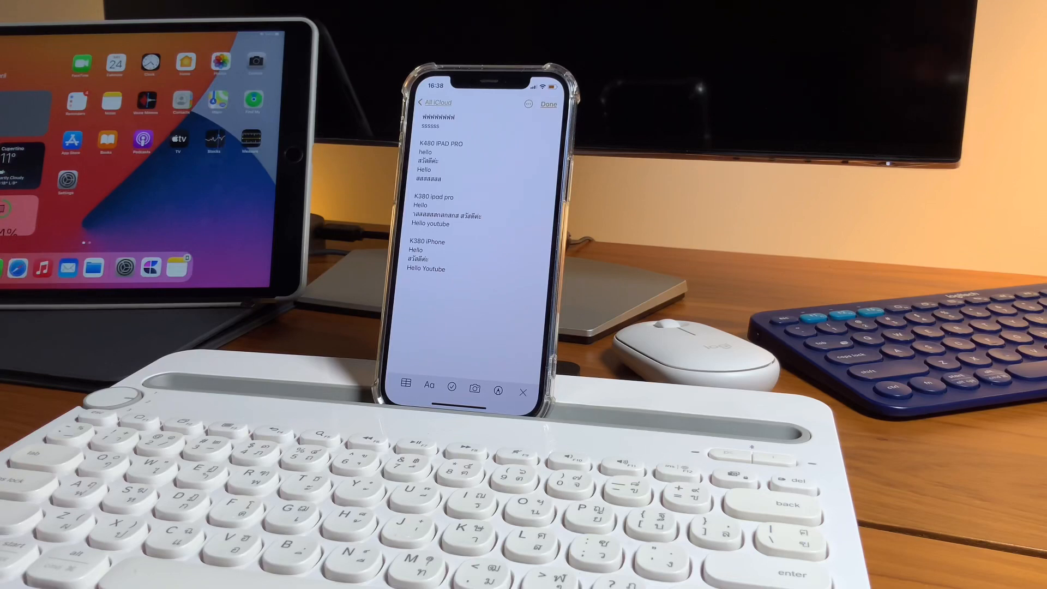
# Add a 'K480 iPhone' section with 'HELLO hello' and a Thai greeting
pyautogui.write('K480')
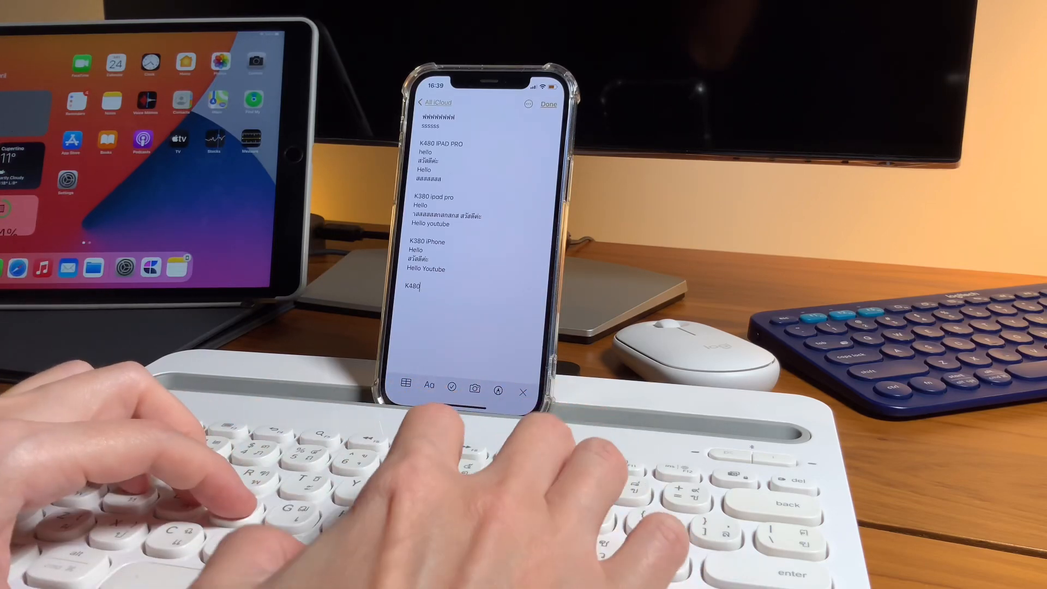
pyautogui.write('iPhone')
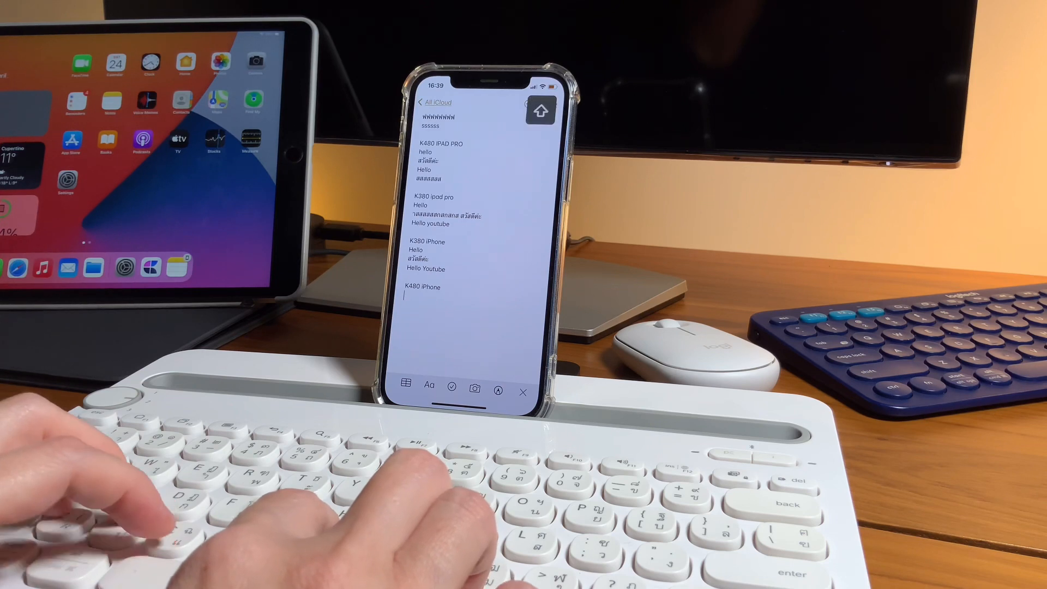
pyautogui.write('HELLO')
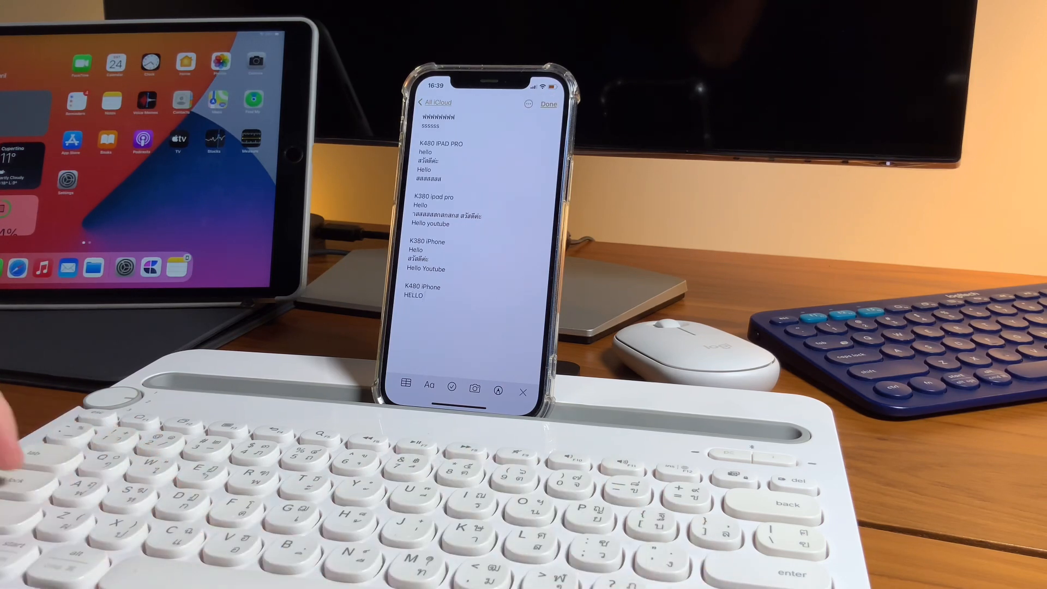
pyautogui.write('hello')
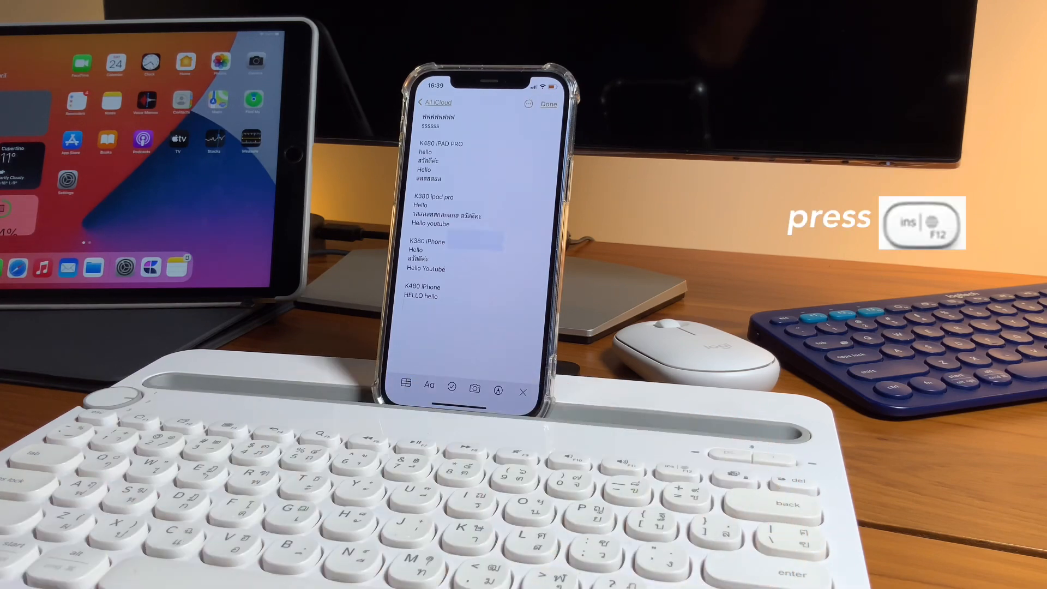
pyautogui.write('สวัส')
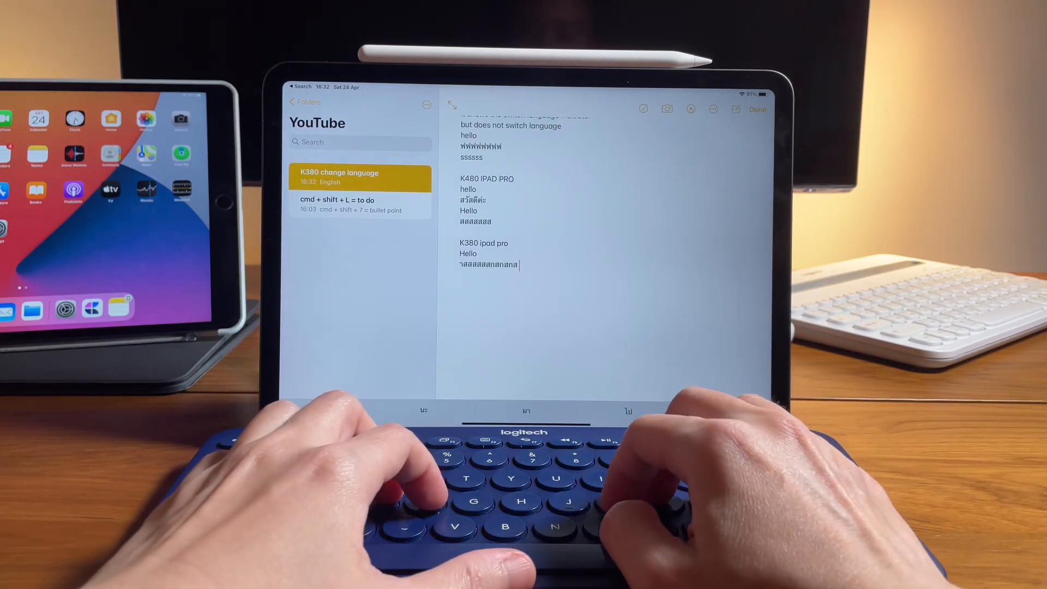
# Append สวัสดีค่ะ after the Thai-character line in the K380 ipad pro section
pyautogui.write('สวัสดีค่')
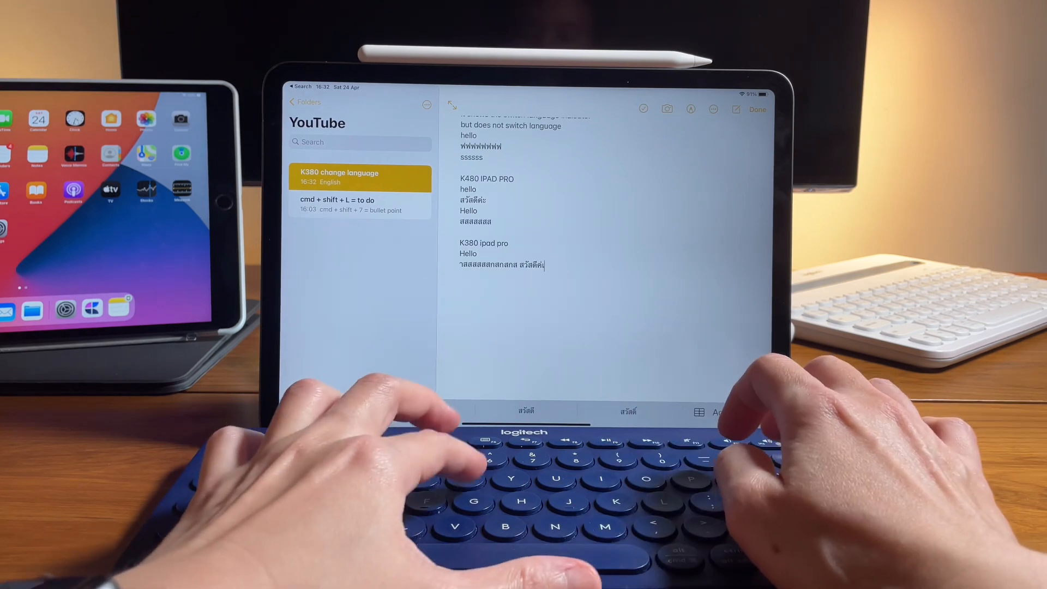